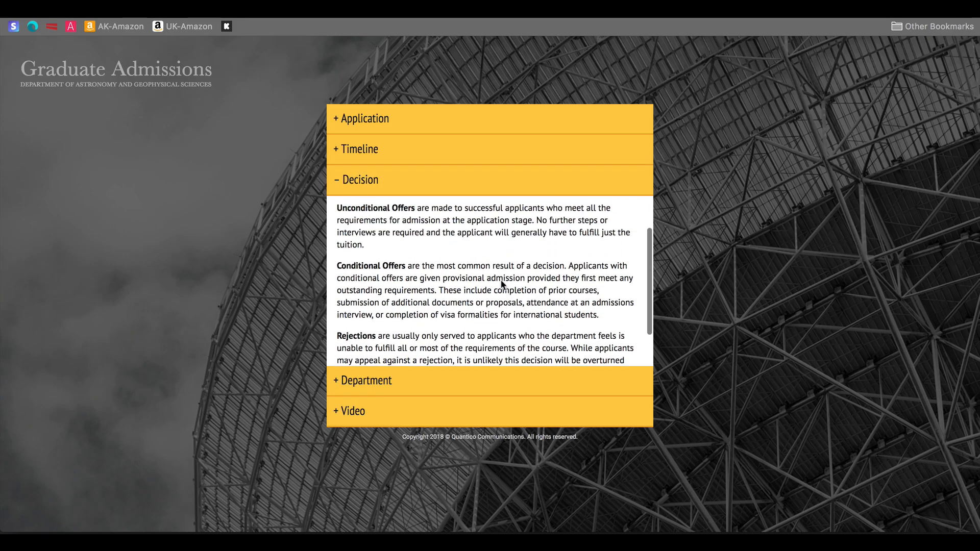
Expand the Video panel, play the embedded YouTube video, then collapse the panels.
{"action": "left_click", "coordinate": [364, 379]}
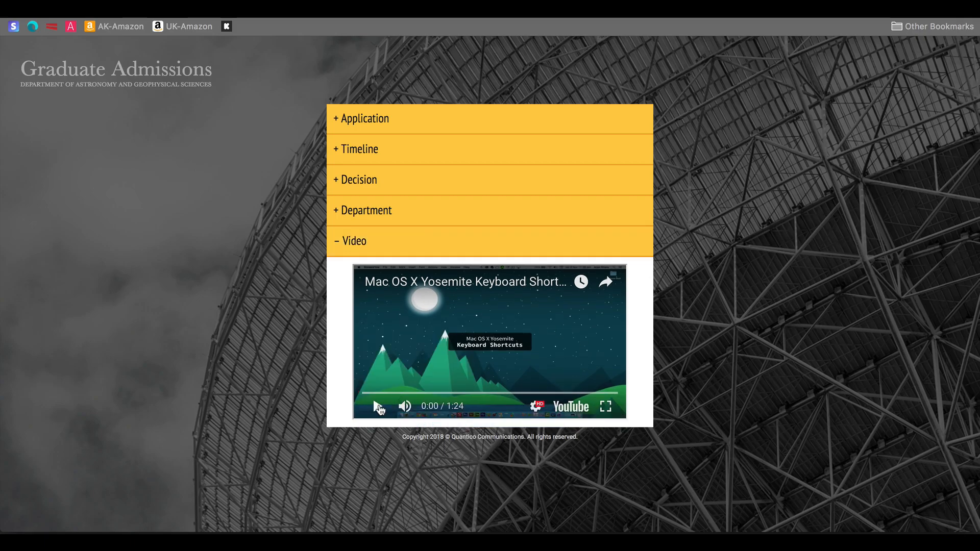
{"action": "left_click", "coordinate": [378, 405]}
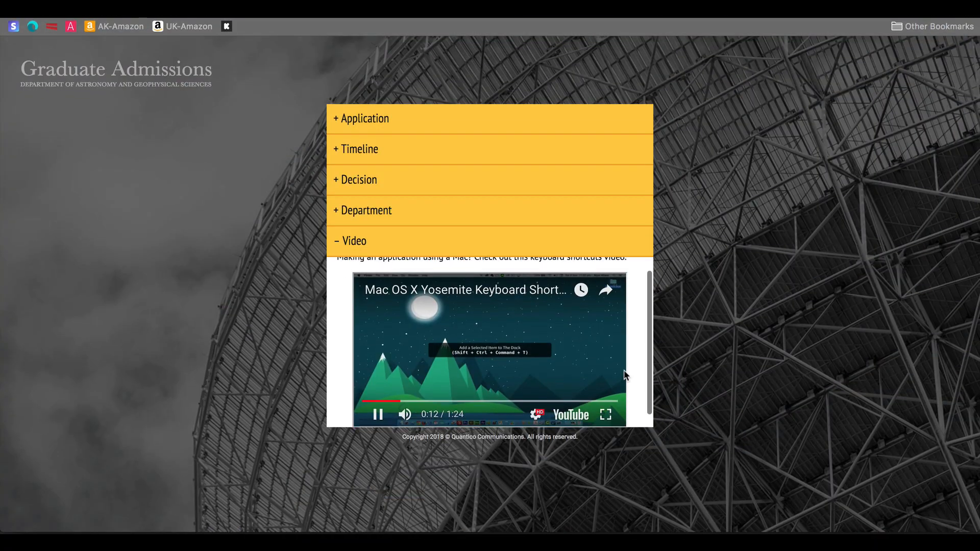
{"action": "left_click", "coordinate": [354, 241]}
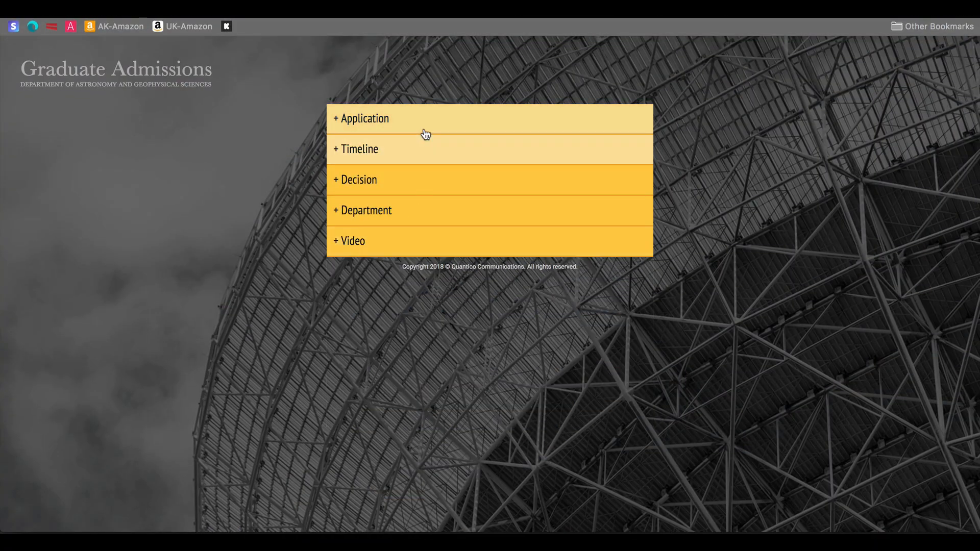
{"action": "left_click", "coordinate": [360, 118]}
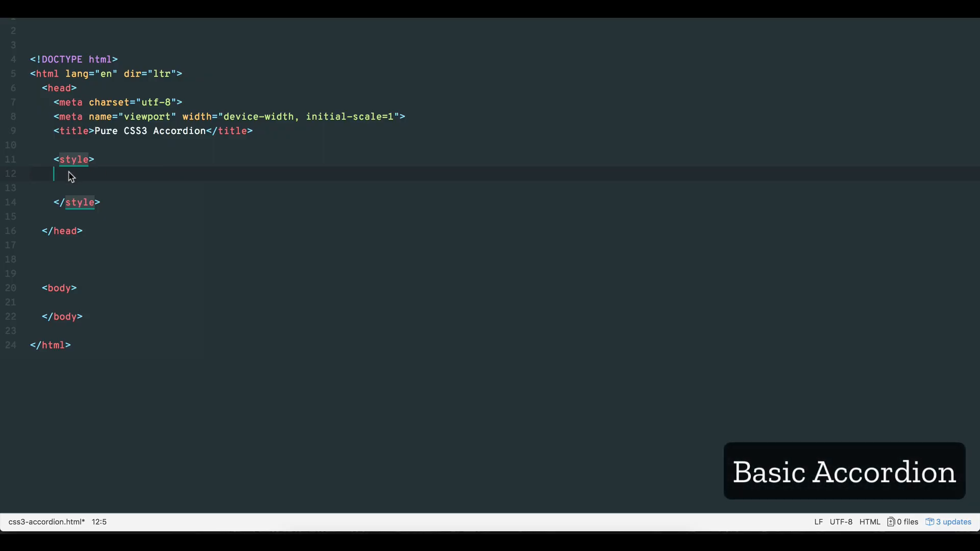
Add the .accordionholder rule with max-width 480px and auto margin.
{"action": "type", "text": ".accordionholder{"}
{"action": "left_click", "coordinate": [504, 187]}
{"action": "type", "text": "max-width"}
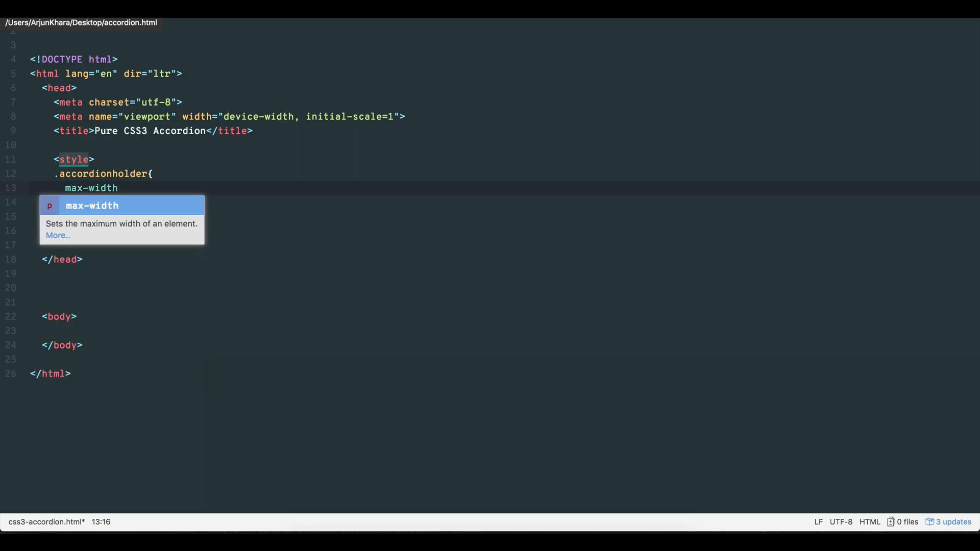
{"action": "type", "text": ": 480px;"}
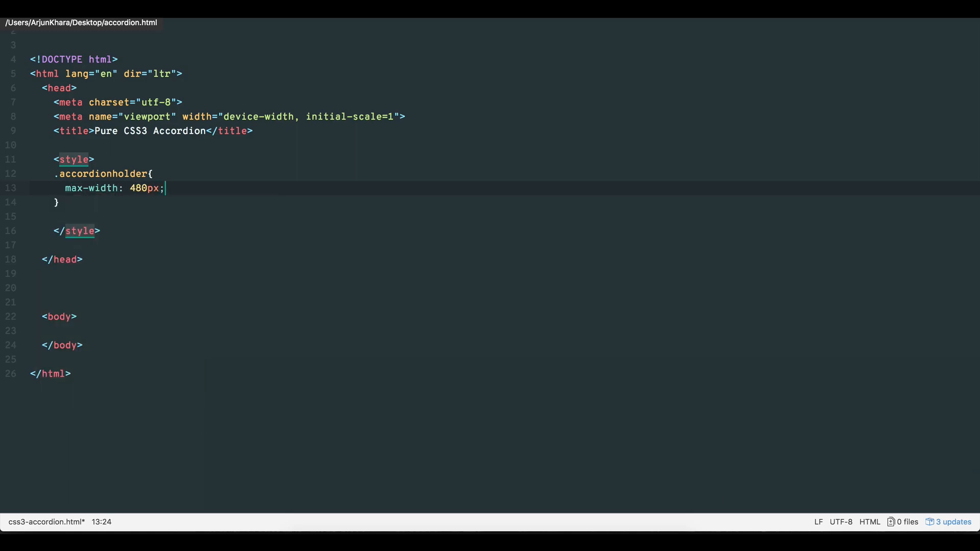
{"action": "type", "text": "margin: 30px auto;"}
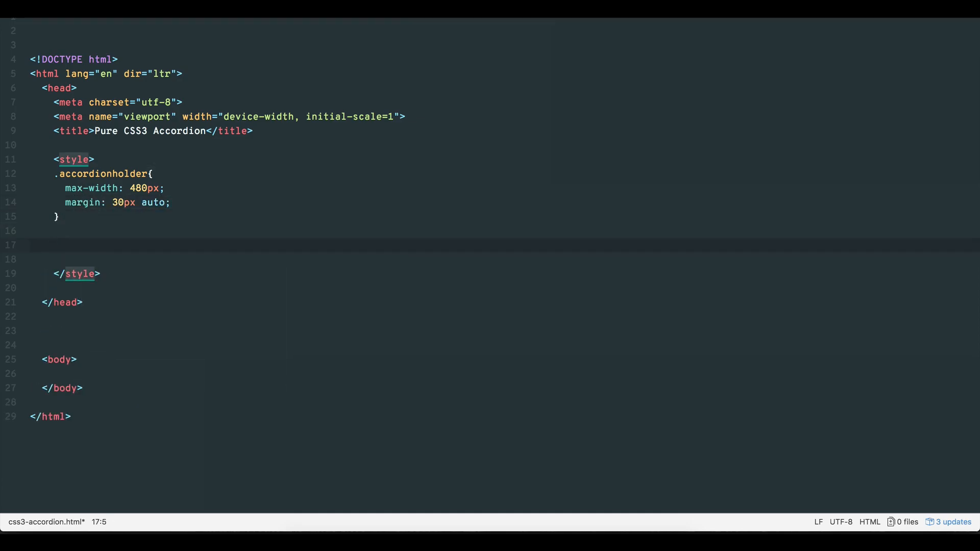
Add the .accordionlabel rule: block display, 10px padding, pointer cursor, #cccccc background.
{"action": "type", "text": ".accordionlabel{"}
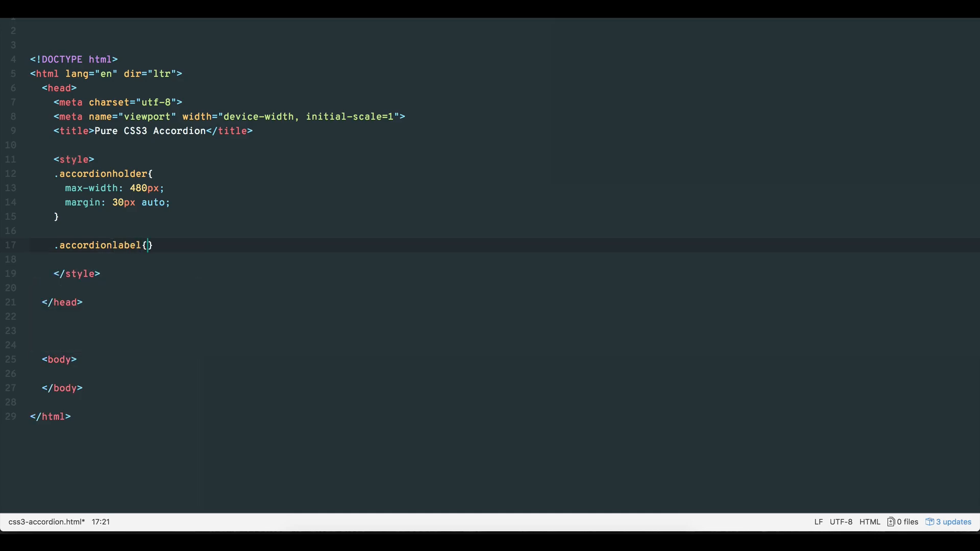
{"action": "type", "text": "display: block;"}
{"action": "type", "text": "position: relative;"}
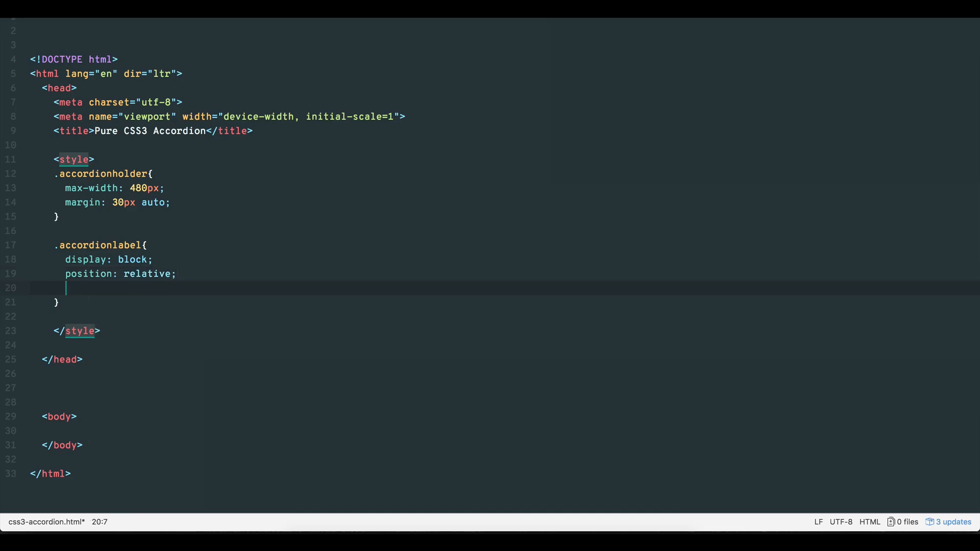
{"action": "type", "text": "padding: 10px"}
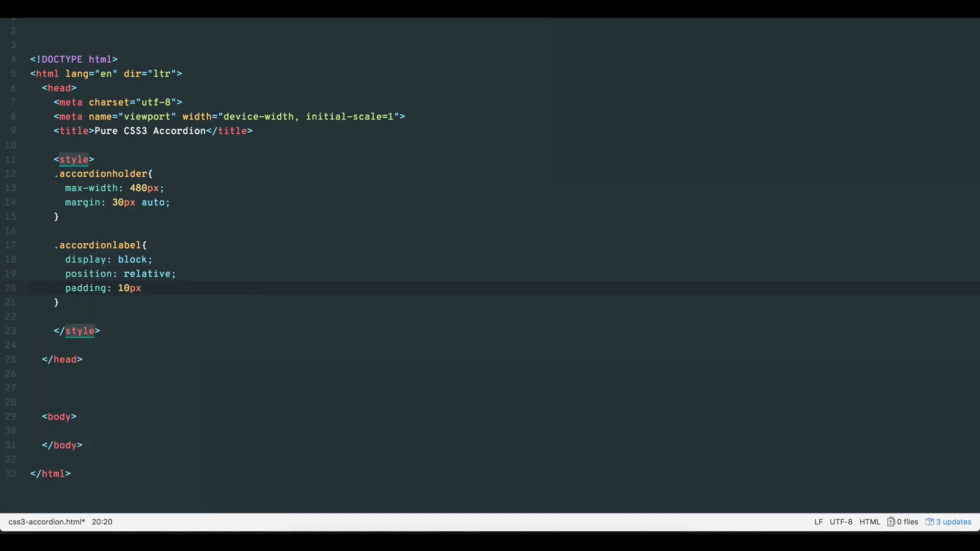
{"action": "type", "text": "cursor:"}
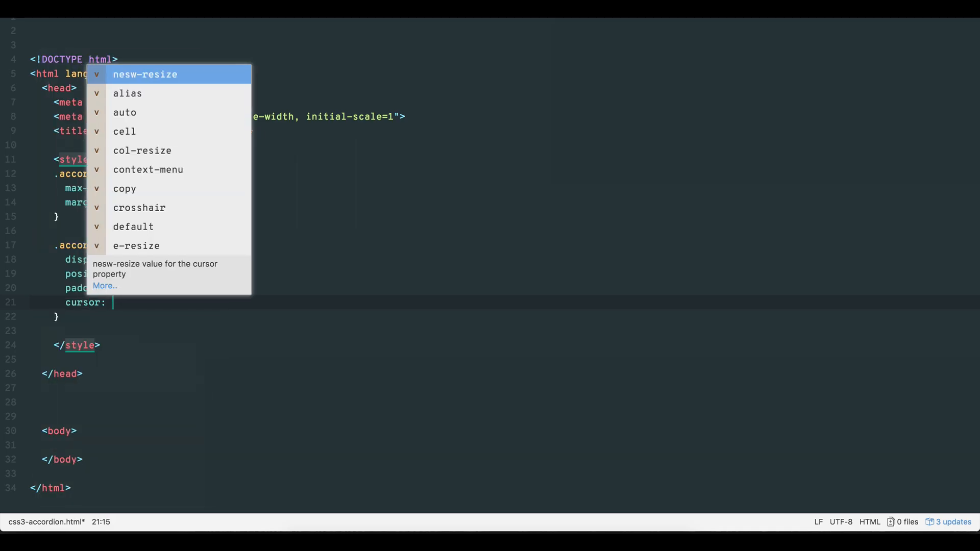
{"action": "type", "text": "pointer;"}
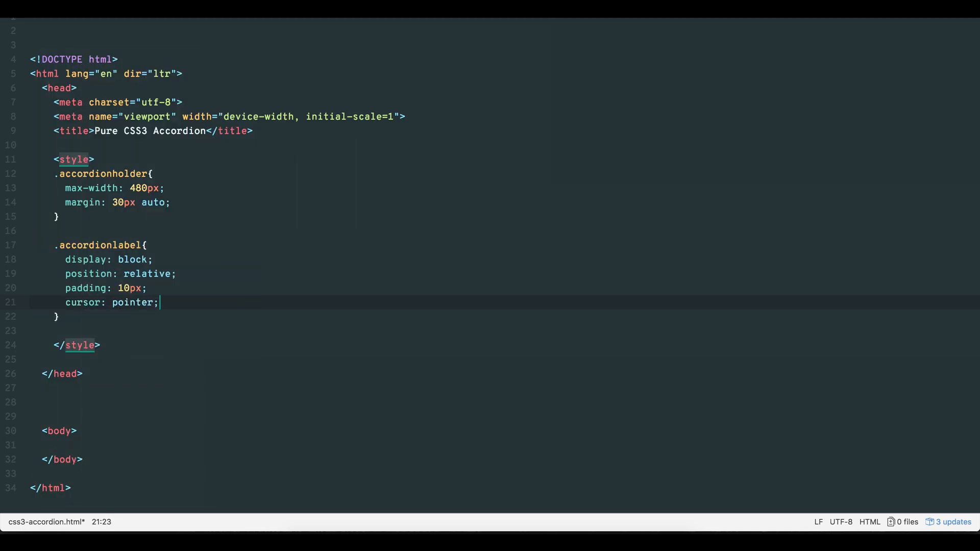
{"action": "type", "text": "background: #"}
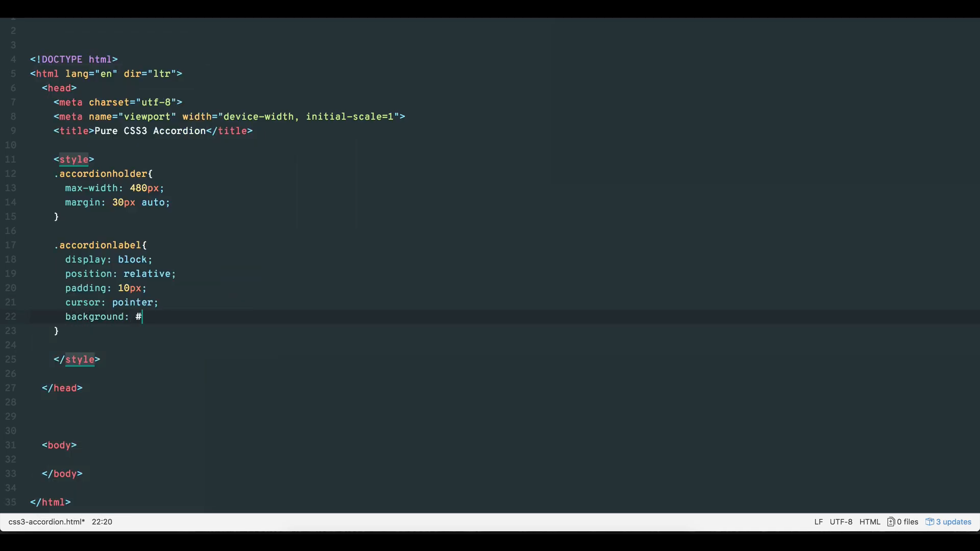
{"action": "type", "text": "cccccc;"}
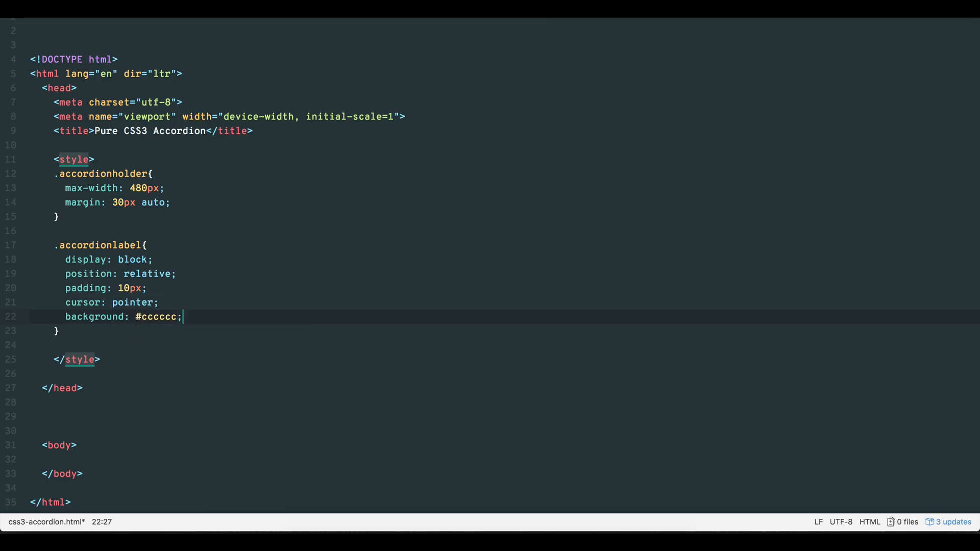
{"action": "left_click", "coordinate": [62, 330]}
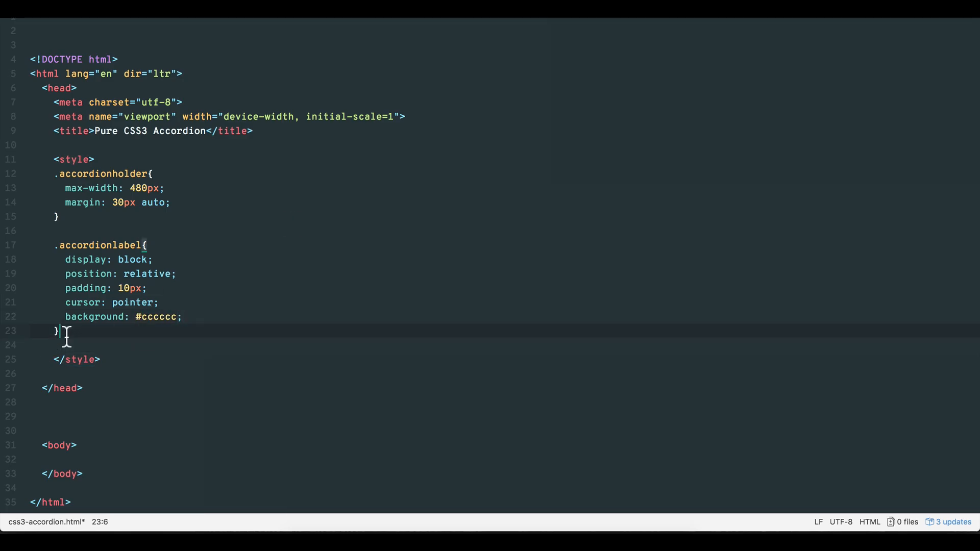
Add <div class="accordionlabel"></div> inside the accordionholder div.
{"action": "type", "text": "<div class=\"accordionholder\">"}
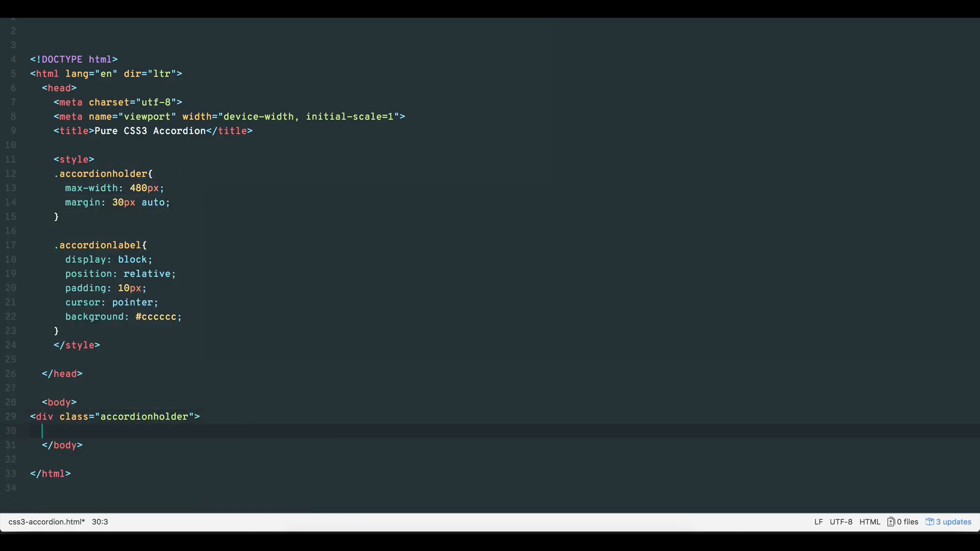
{"action": "type", "text": "d"}
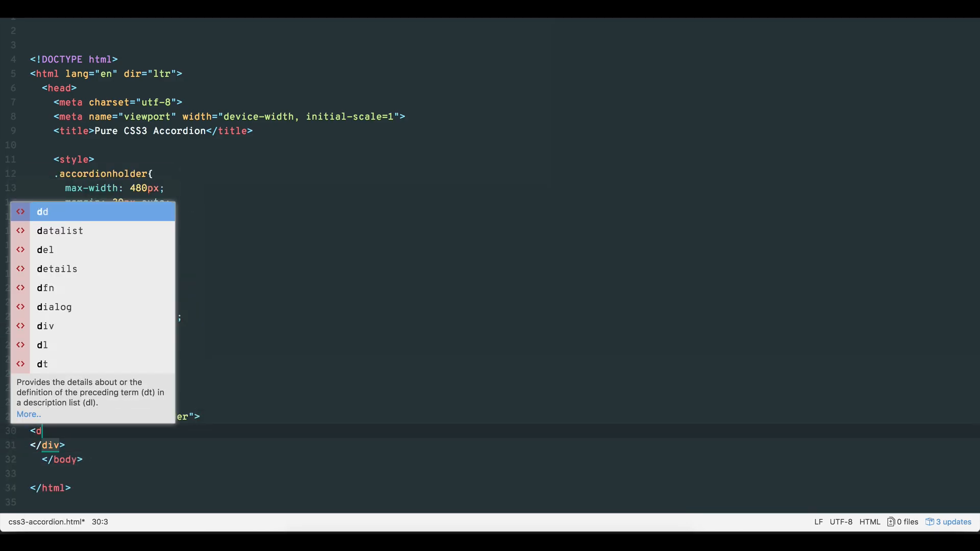
{"action": "type", "text": "iv class=\"accordionlabel\""}
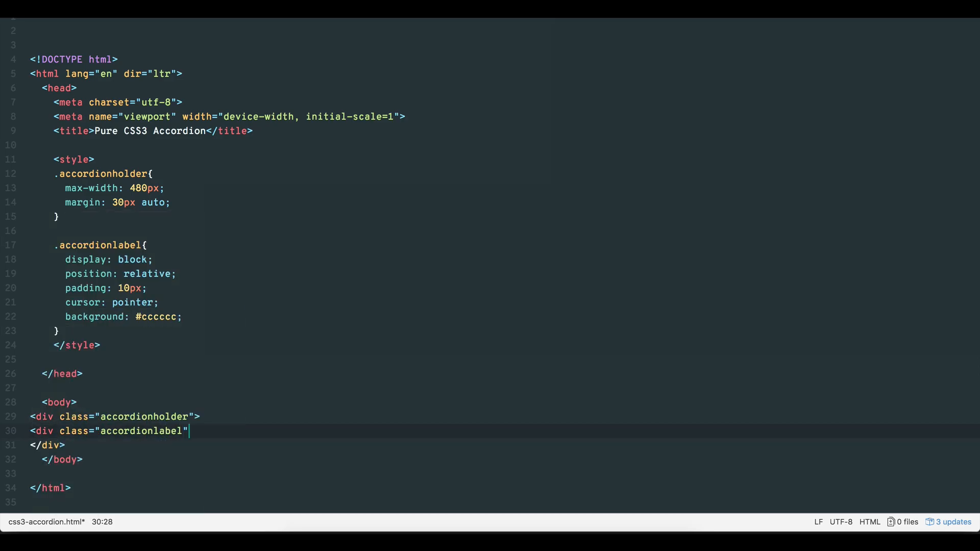
{"action": "type", "text": "></div>"}
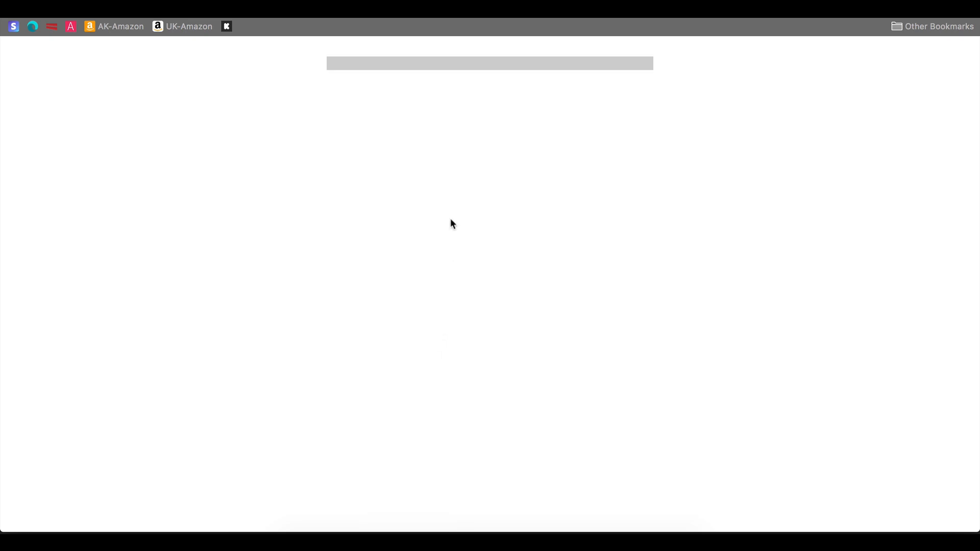
{"action": "mouse_move", "coordinate": [468, 70]}
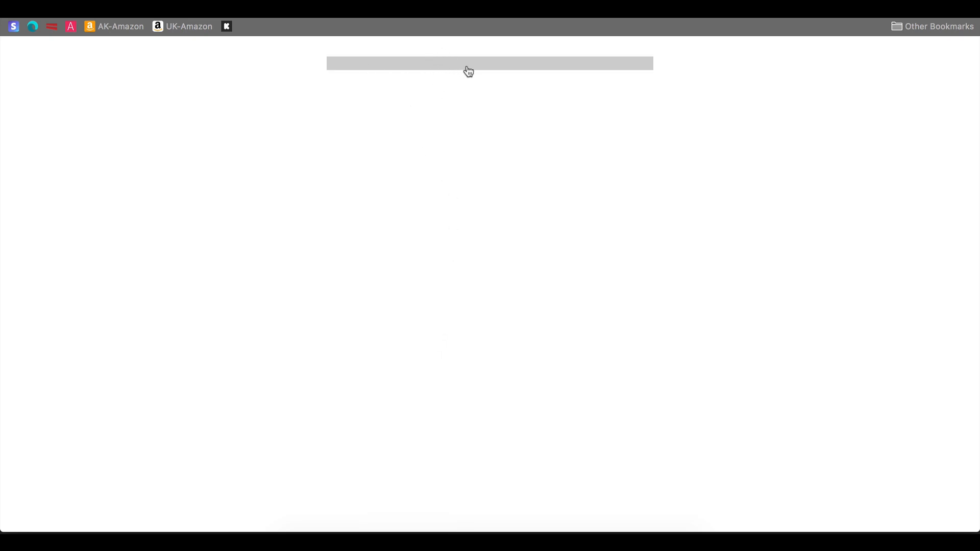
{"action": "mouse_move", "coordinate": [447, 202]}
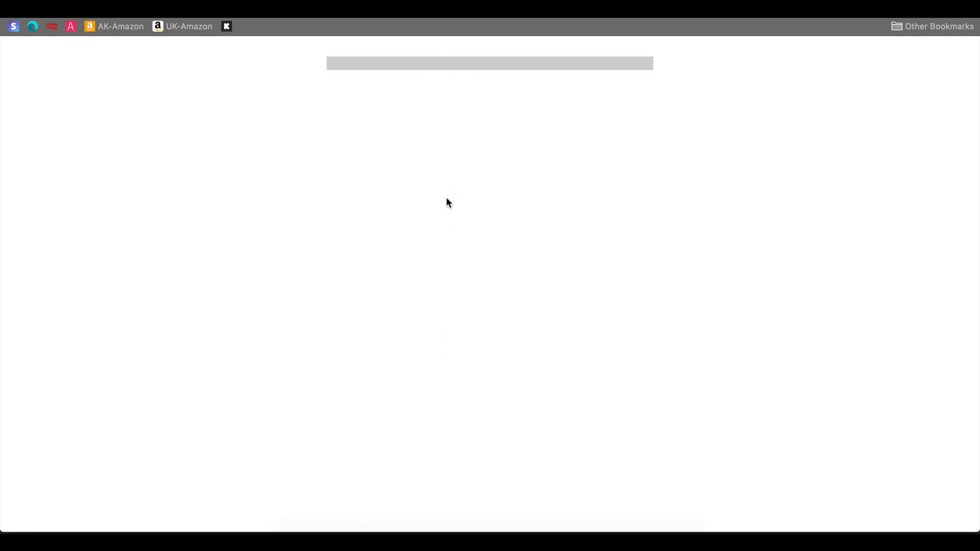
Preview the single gray label bar, then start a new ".i" CSS rule.
{"action": "type", "text": ".i"}
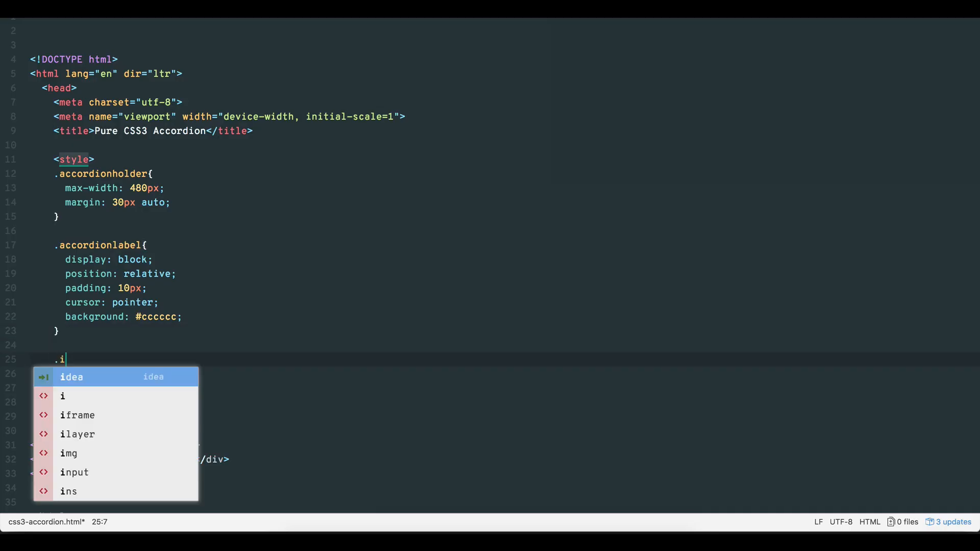
Write .insidecontainer with block display, 0px height, 0px 15px padding, #ffc728 background, hidden overflow.
{"action": "type", "text": "nsidecontainer{"}
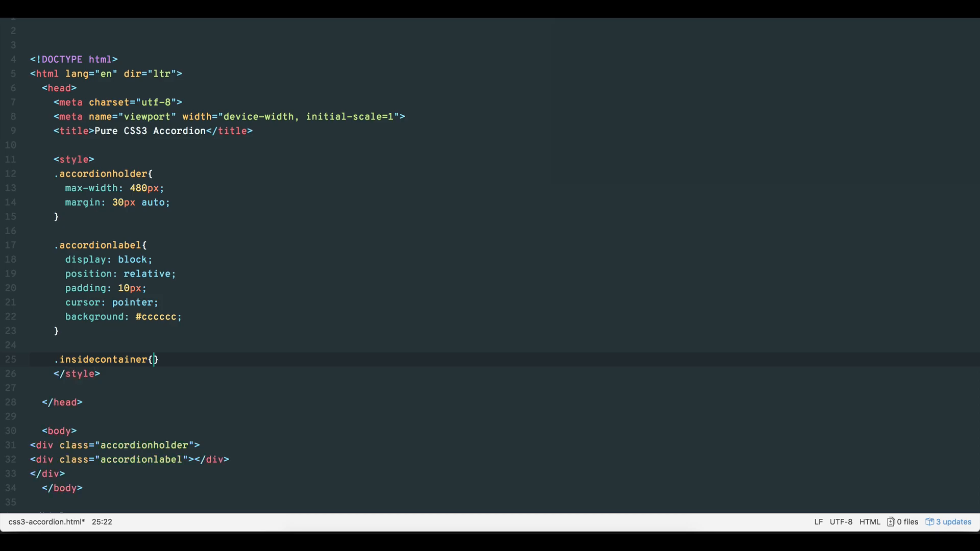
{"action": "type", "text": "display"}
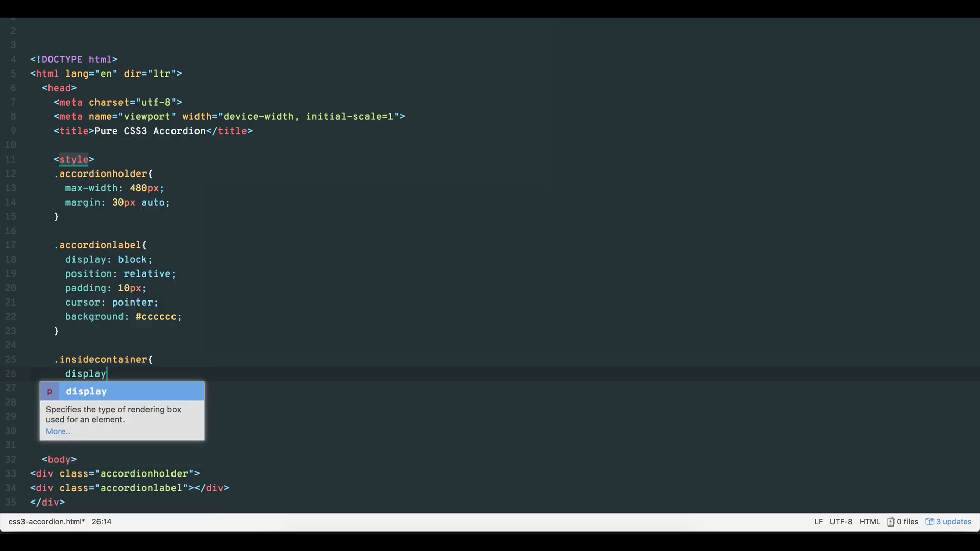
{"action": "type", "text": "block;"}
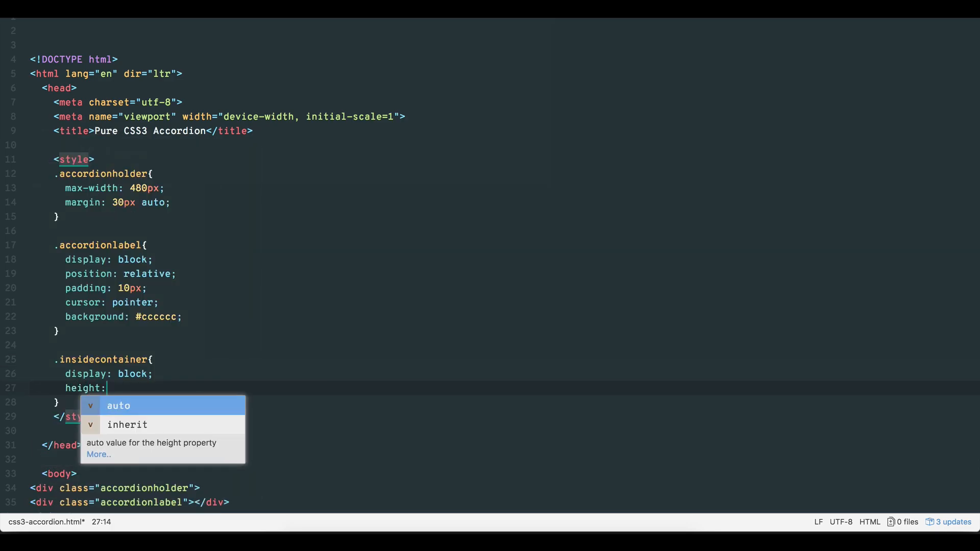
{"action": "type", "text": "0px;"}
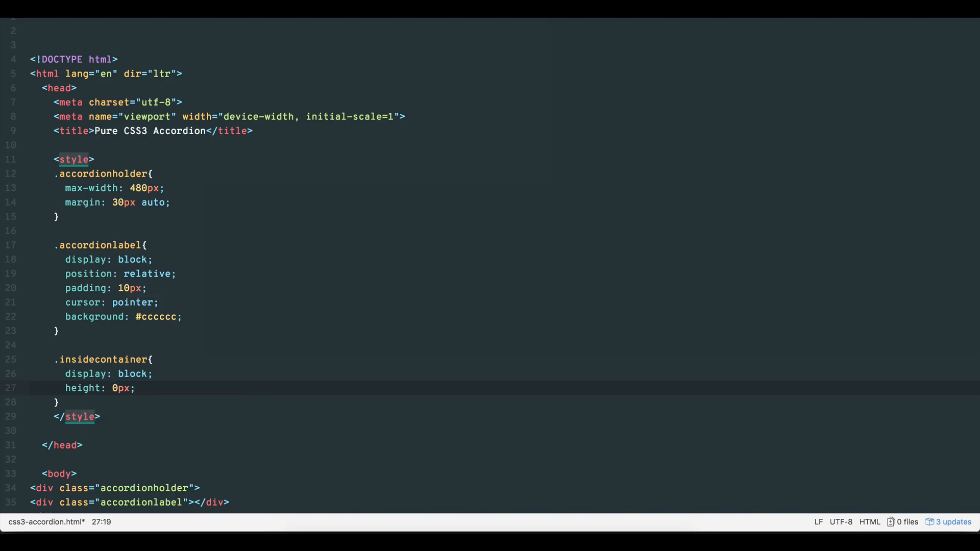
{"action": "type", "text": "padding:"}
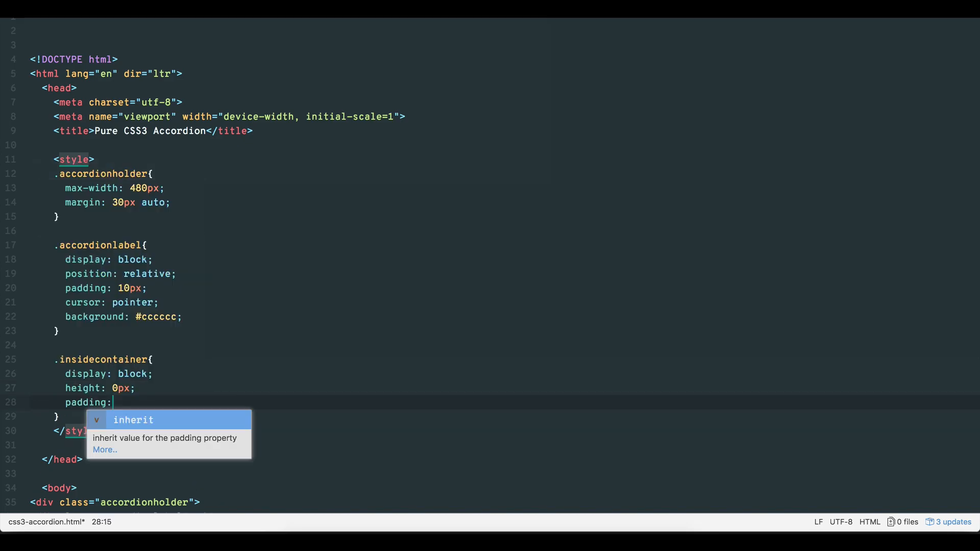
{"action": "type", "text": "0px"}
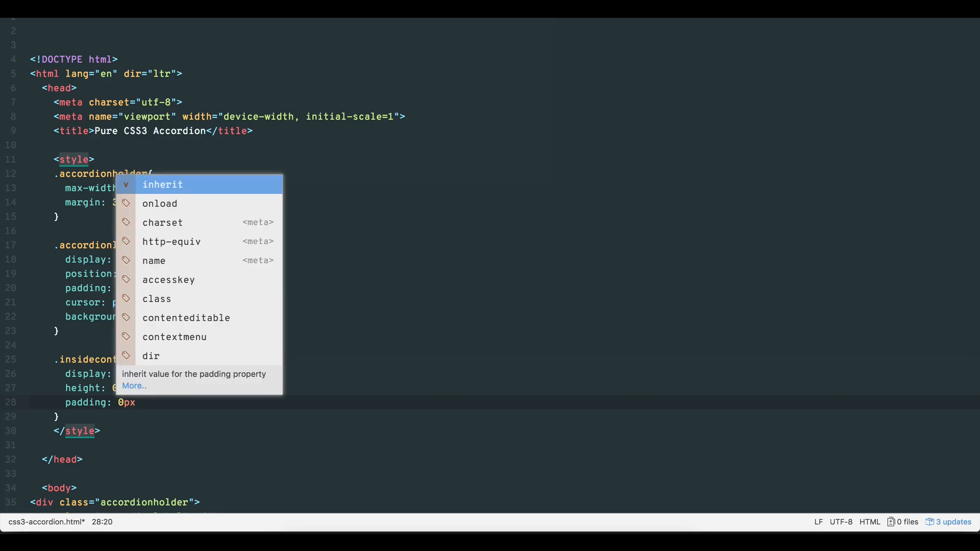
{"action": "type", "text": "background: #ffc728;"}
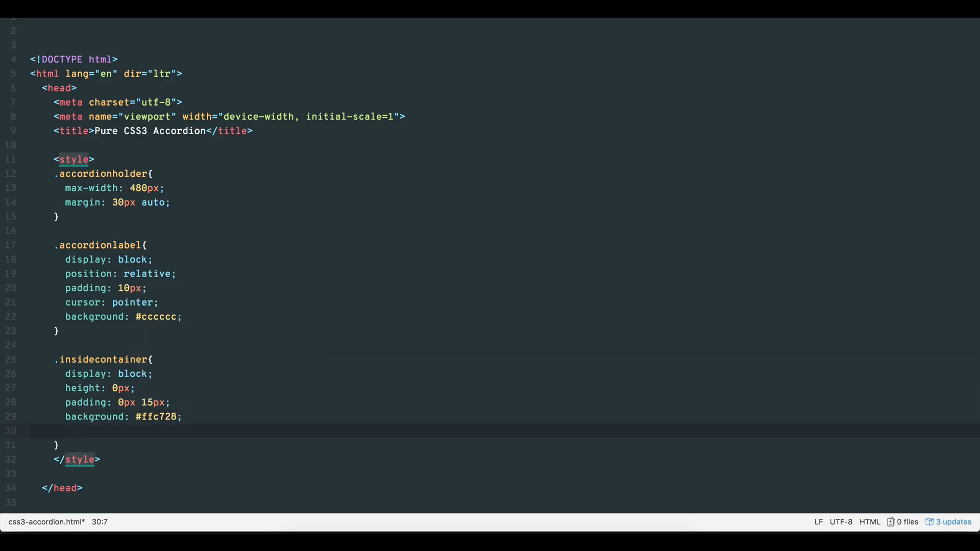
{"action": "type", "text": "overflow: hidden;"}
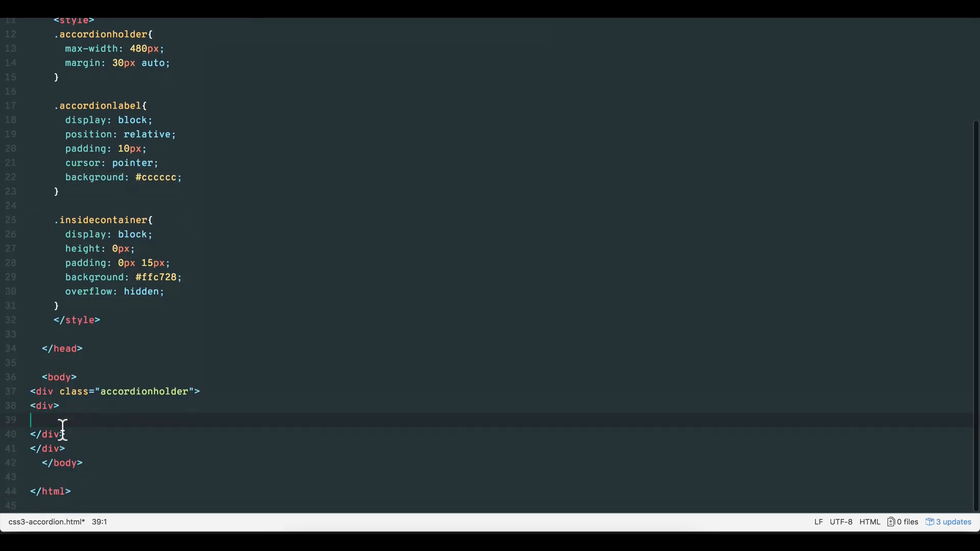
Add checkbox input tabone (name myaccordion), an Applications label, and an insidecontainer div.
{"action": "type", "text": "input"}
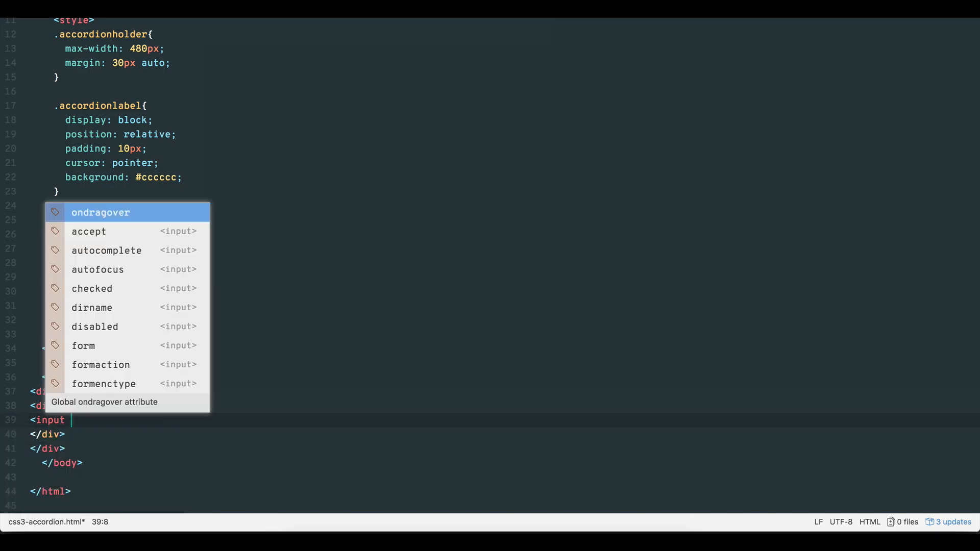
{"action": "type", "text": "id=\"tabone\""}
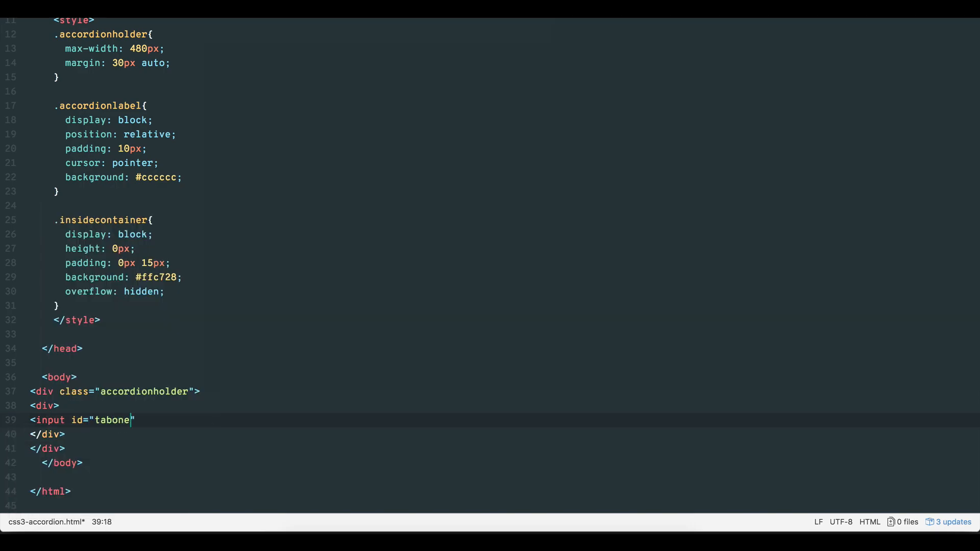
{"action": "type", "text": "name=\"myaccordion\""}
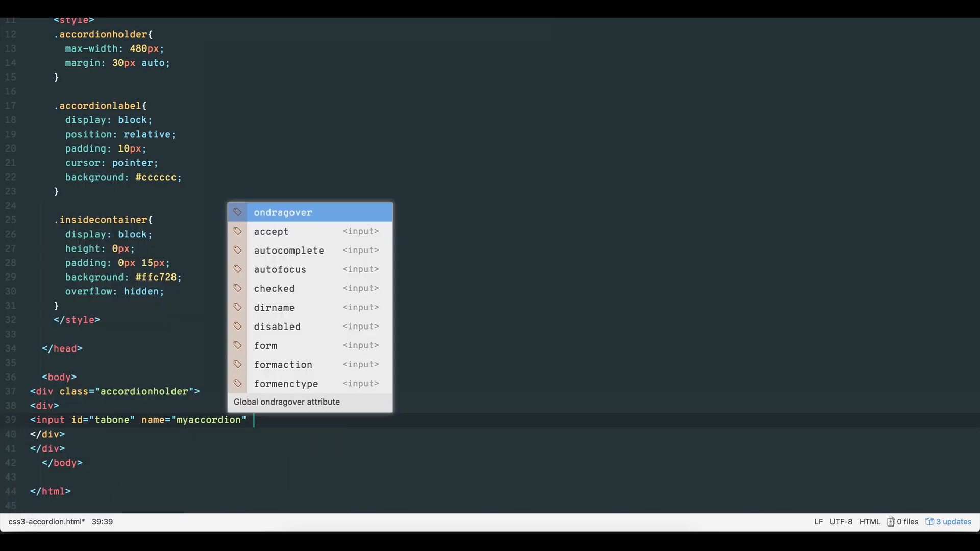
{"action": "type", "text": "type=\"checkbox\"/>"}
{"action": "type", "text": "<label for=\"tabone"}
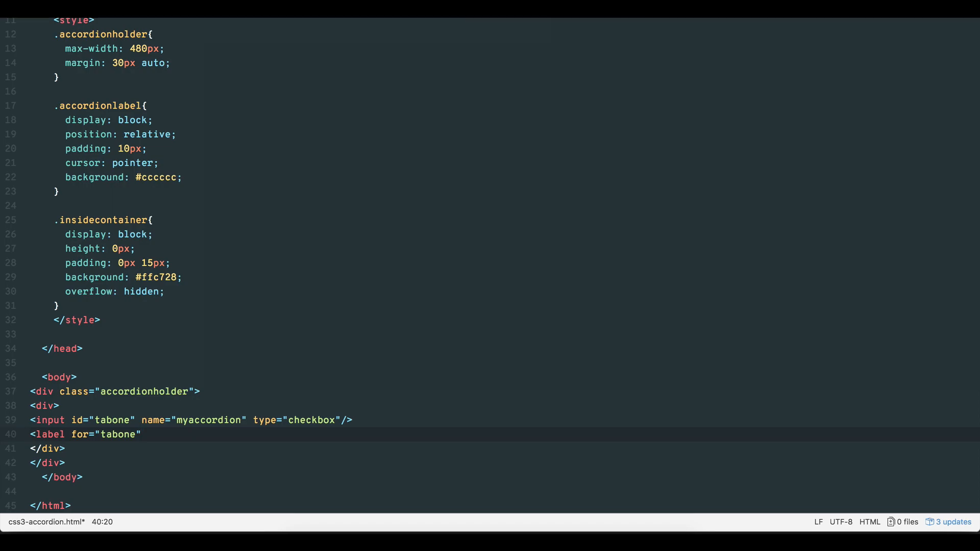
{"action": "type", "text": "Applications"}
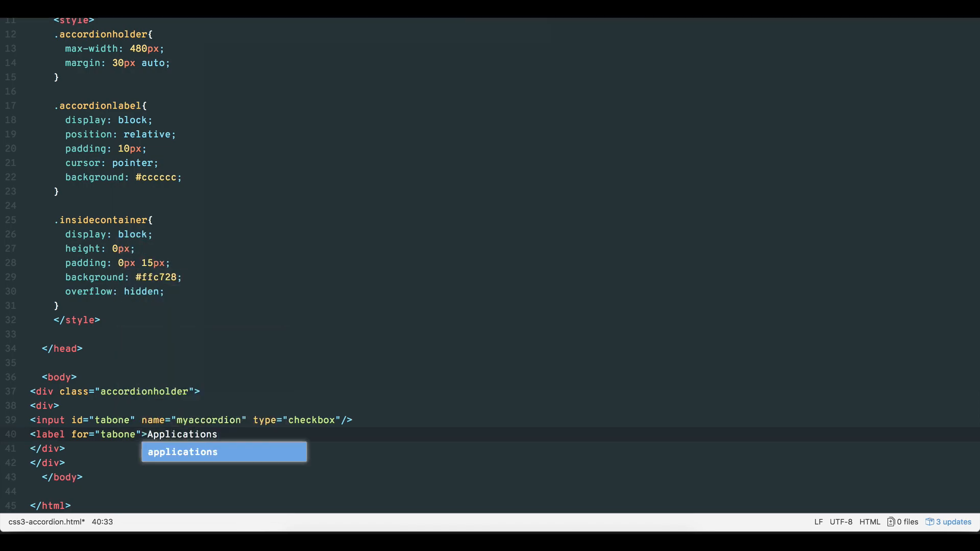
{"action": "key", "text": "Tab"}
{"action": "type", "text": "<div class"}
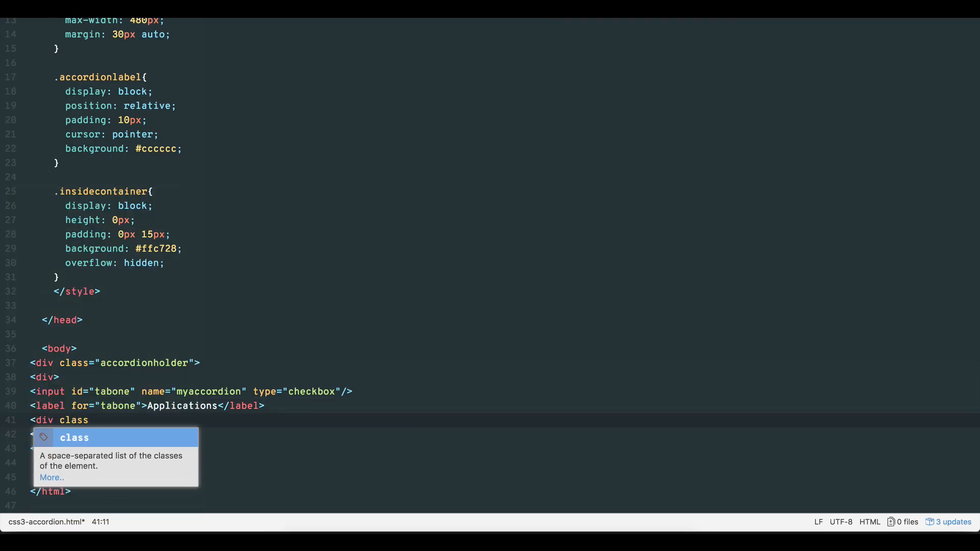
{"action": "type", "text": "=\"insidecontainer\">"}
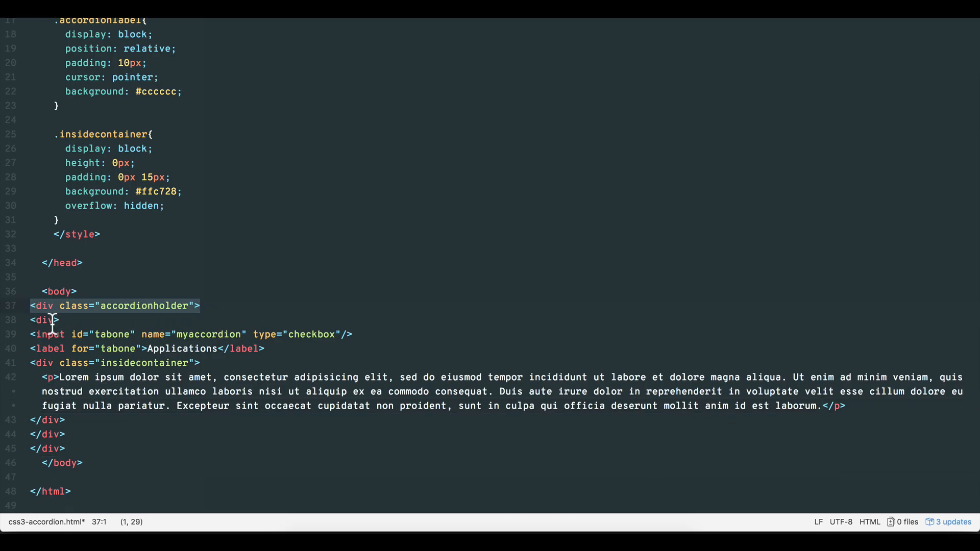
Add a lorem ipsum paragraph and change the selector to ".accordion label".
{"action": "left_click", "coordinate": [53, 320]}
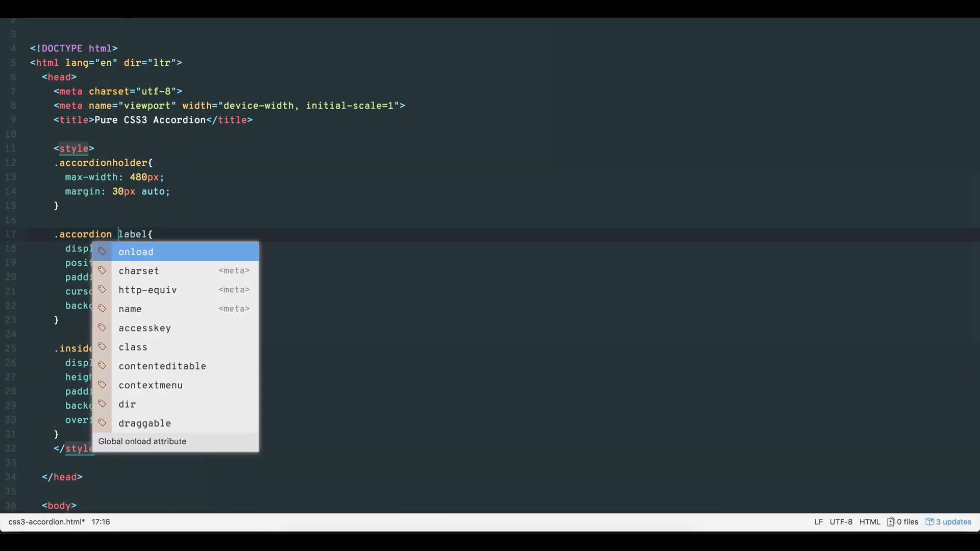
{"action": "key", "text": "Escape"}
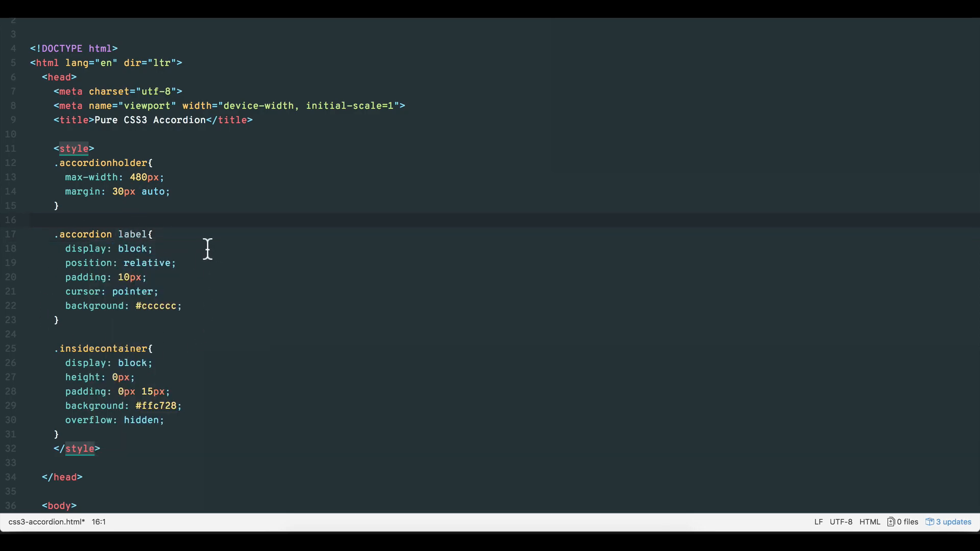
{"action": "left_click", "coordinate": [148, 248]}
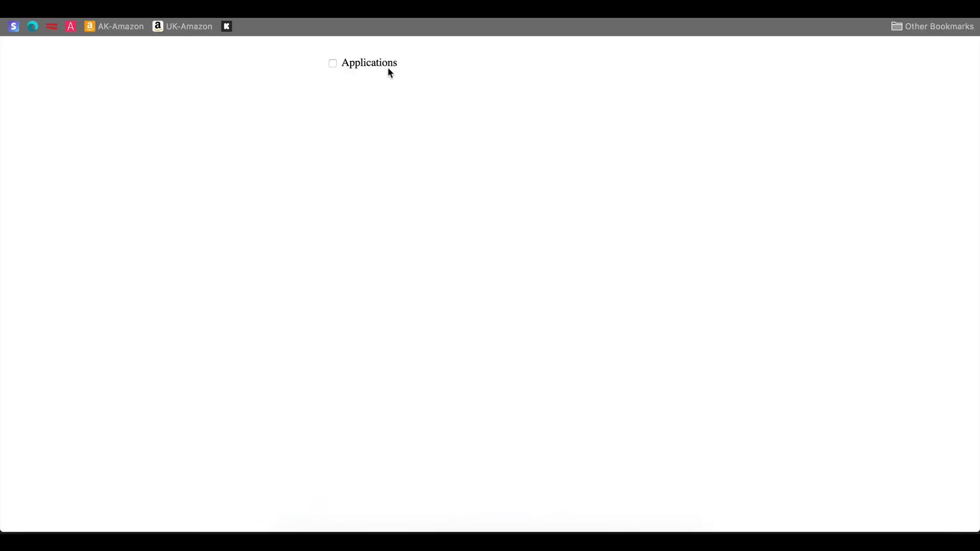
{"action": "left_click", "coordinate": [332, 63]}
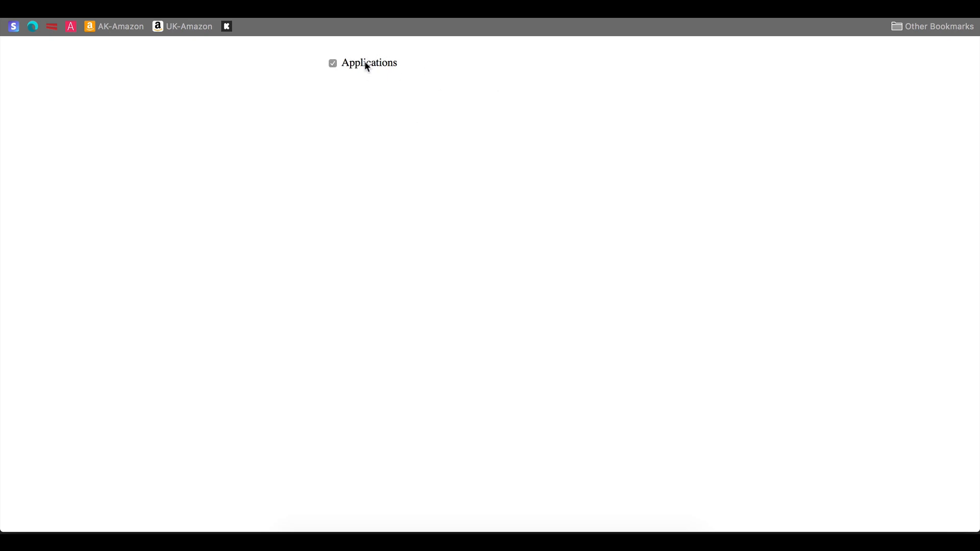
{"action": "left_click", "coordinate": [332, 63]}
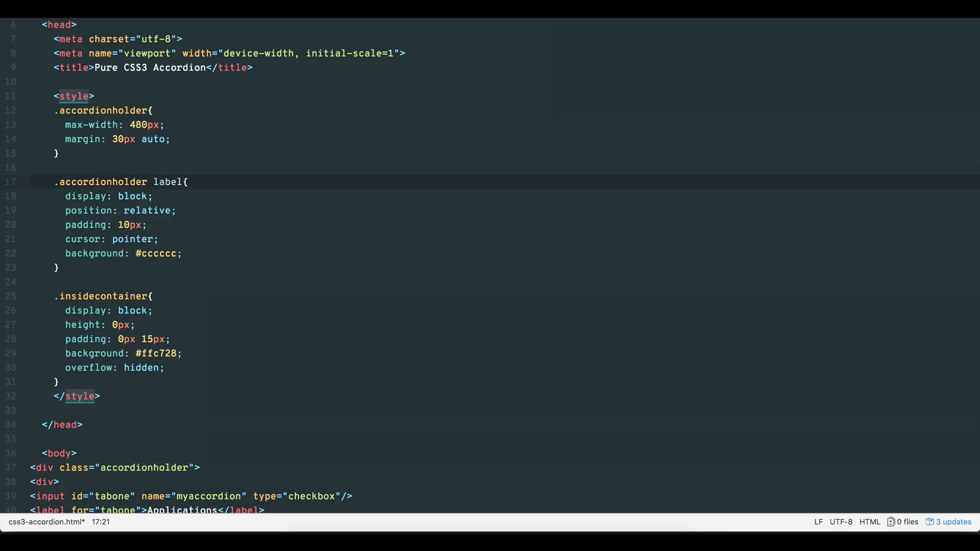
Finish changing the line 17 selector to ".accordionholder label".
{"action": "left_click", "coordinate": [148, 182]}
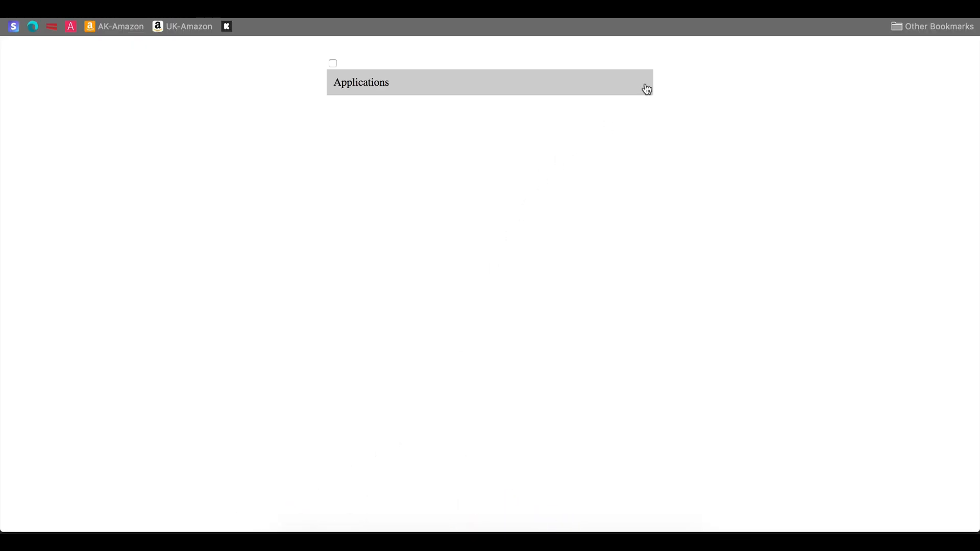
Tick and untick the checkbox via the gray Applications bar, then return to Atom.
{"action": "left_click", "coordinate": [332, 63]}
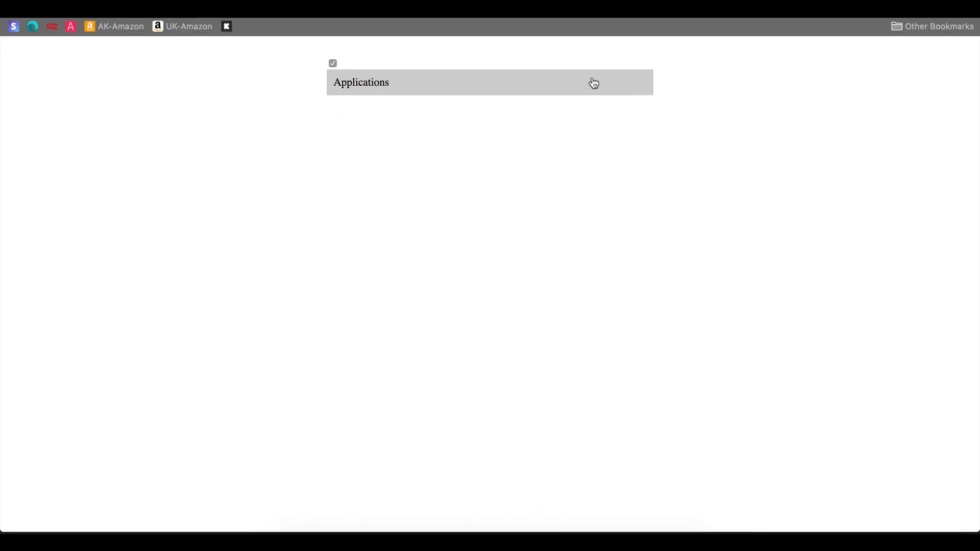
{"action": "left_click", "coordinate": [332, 63]}
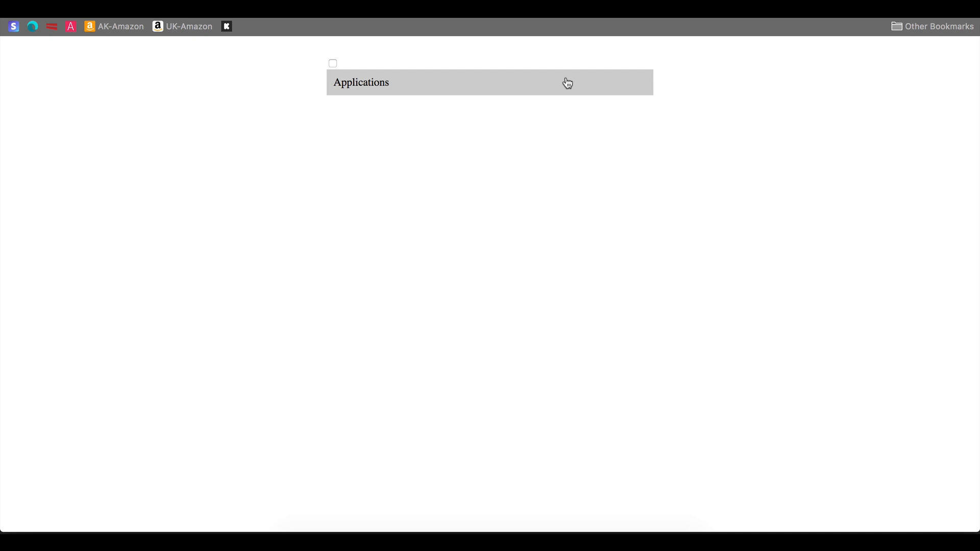
{"action": "mouse_move", "coordinate": [325, 62]}
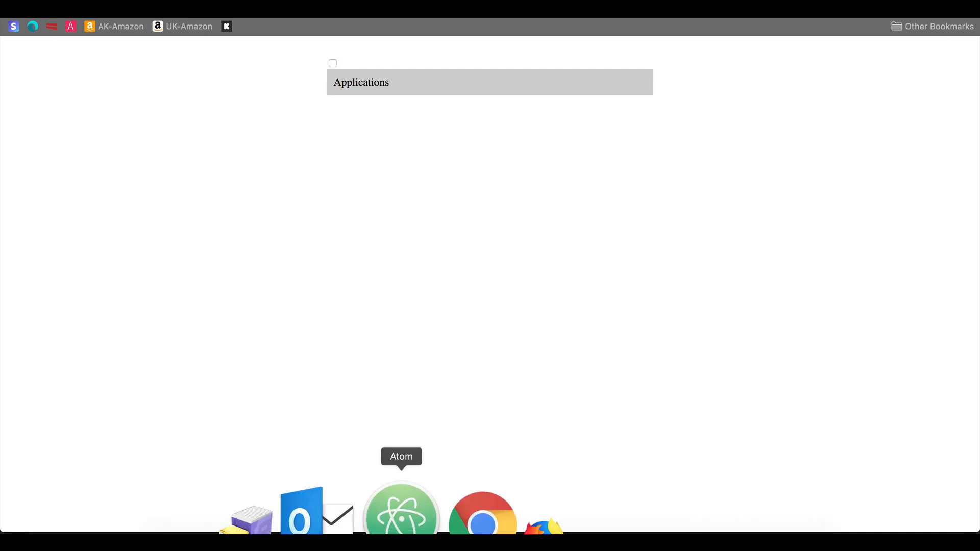
{"action": "left_click", "coordinate": [401, 509]}
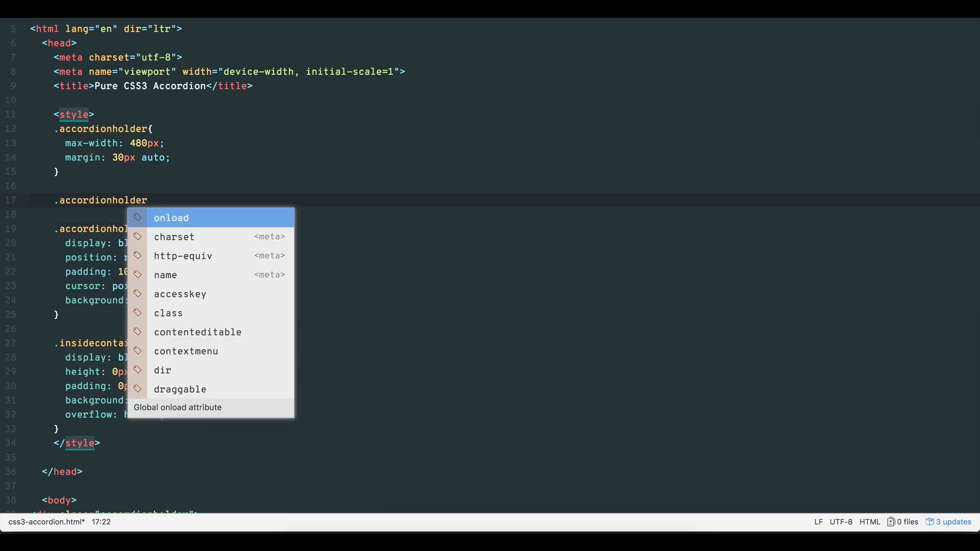
Add ".accordionholder input { display: none; }" to hide the checkboxes.
{"action": "type", "text": "input{"}
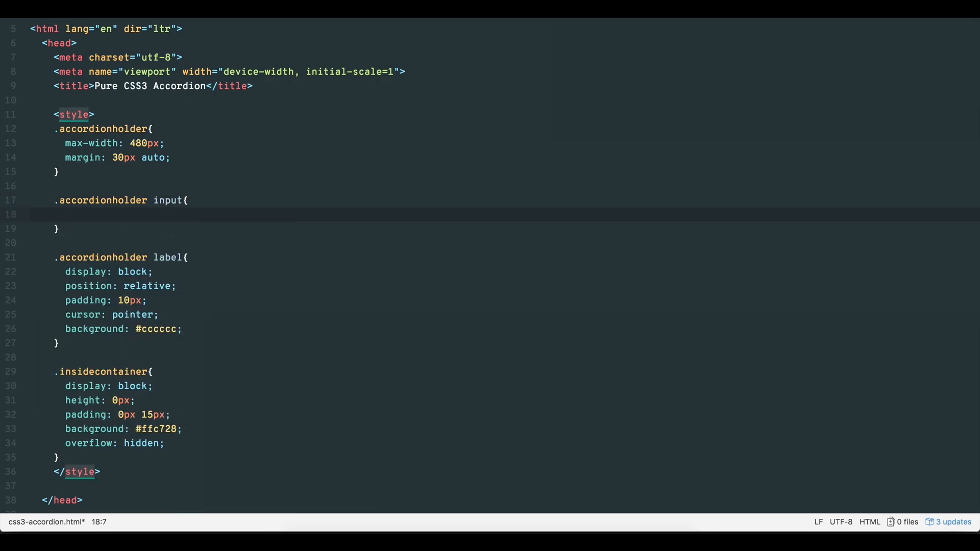
{"action": "type", "text": "display: no"}
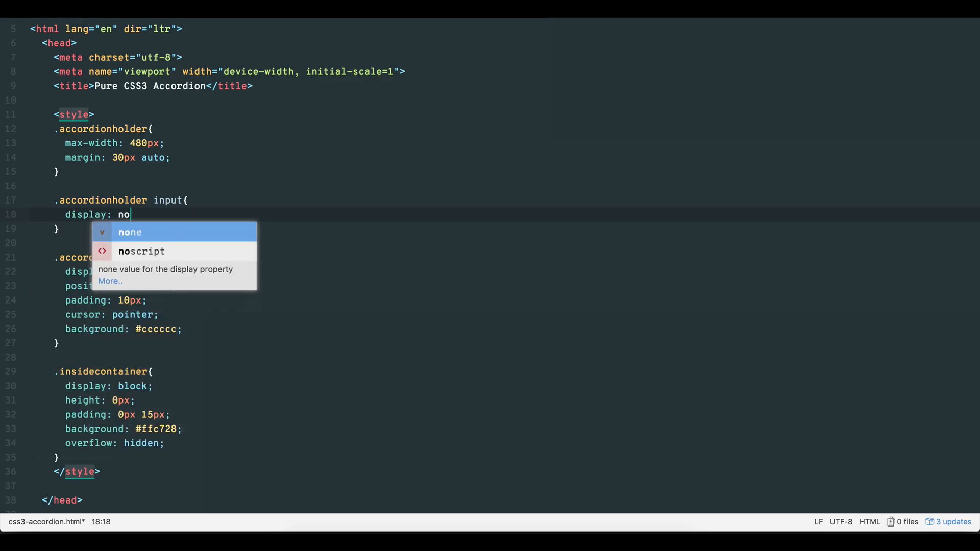
{"action": "type", "text": "ne;"}
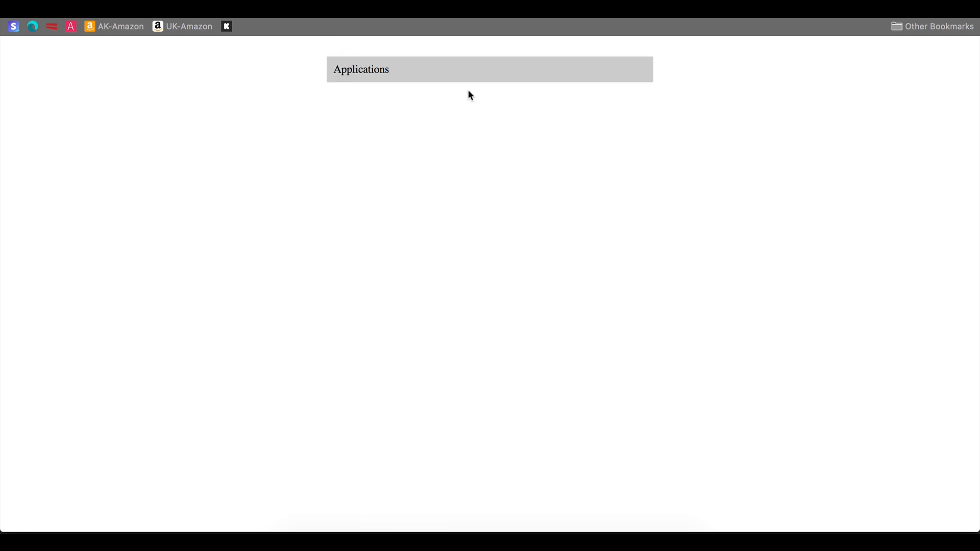
{"action": "mouse_move", "coordinate": [414, 94]}
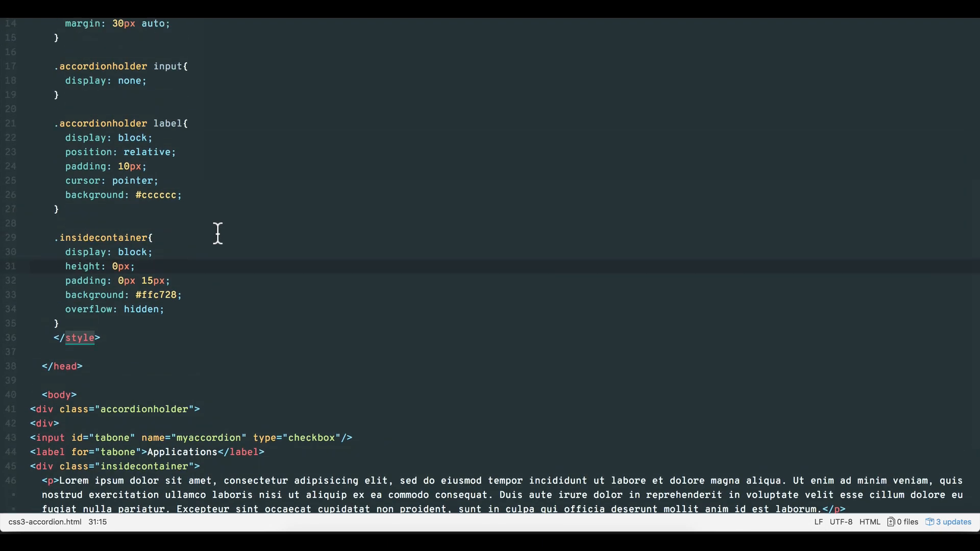
Add an .accordionholder input:checked ~ .insidecontainer rule with a height and overflow: scroll.
{"action": "scroll", "scroll_direction": "down", "scroll_amount": 3}
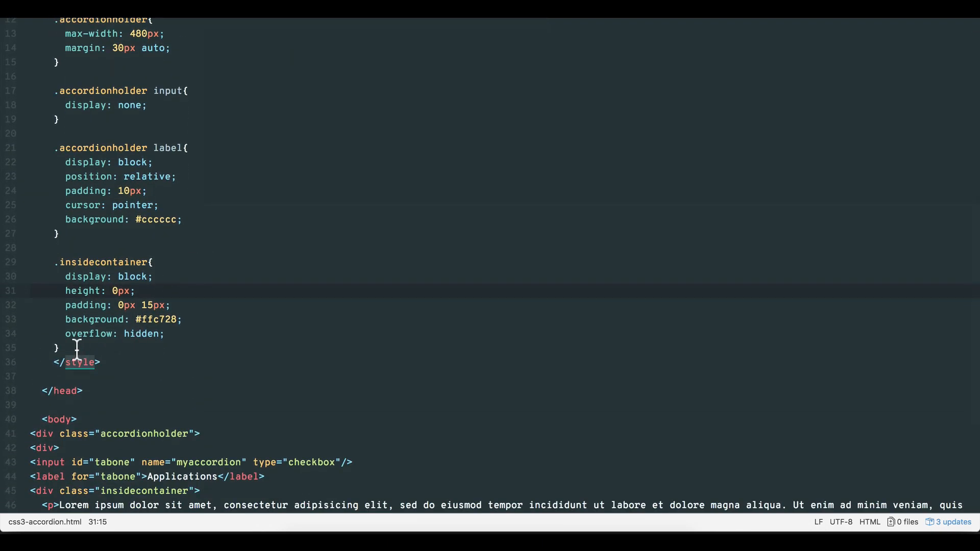
{"action": "type", "text": ".accordionholder input:checked ~"}
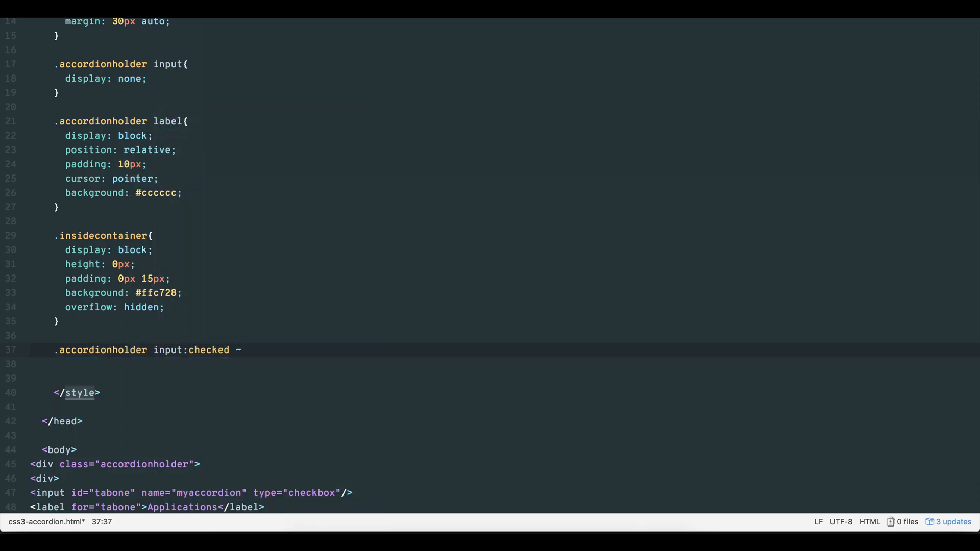
{"action": "type", "text": ".insidecontainer{"}
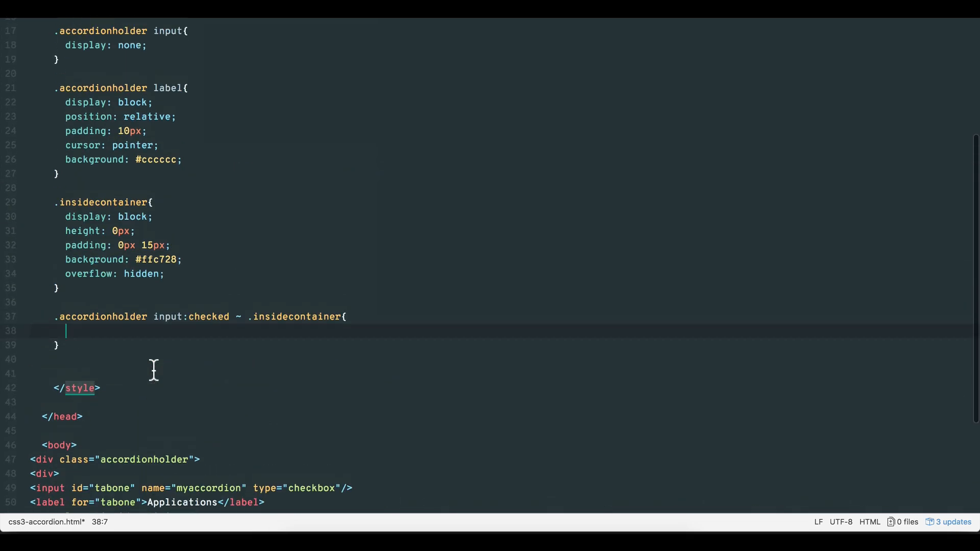
{"action": "type", "text": "height:"}
{"action": "type", "text": "o"}
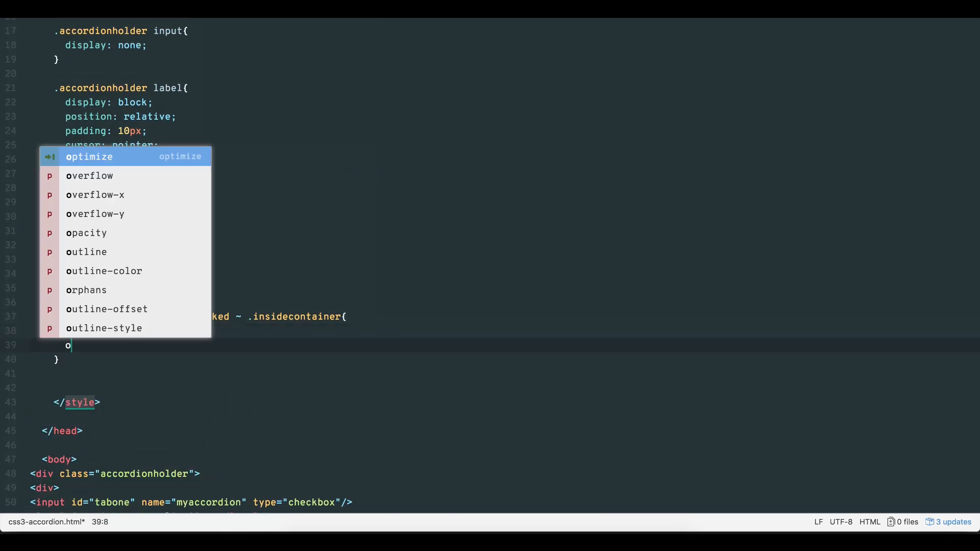
{"action": "type", "text": "verflow: s"}
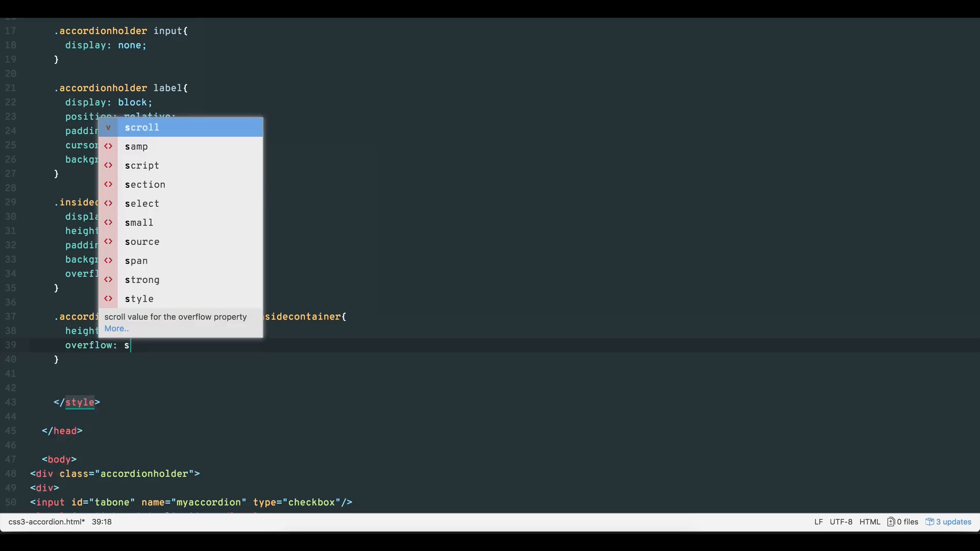
{"action": "key", "text": "Tab"}
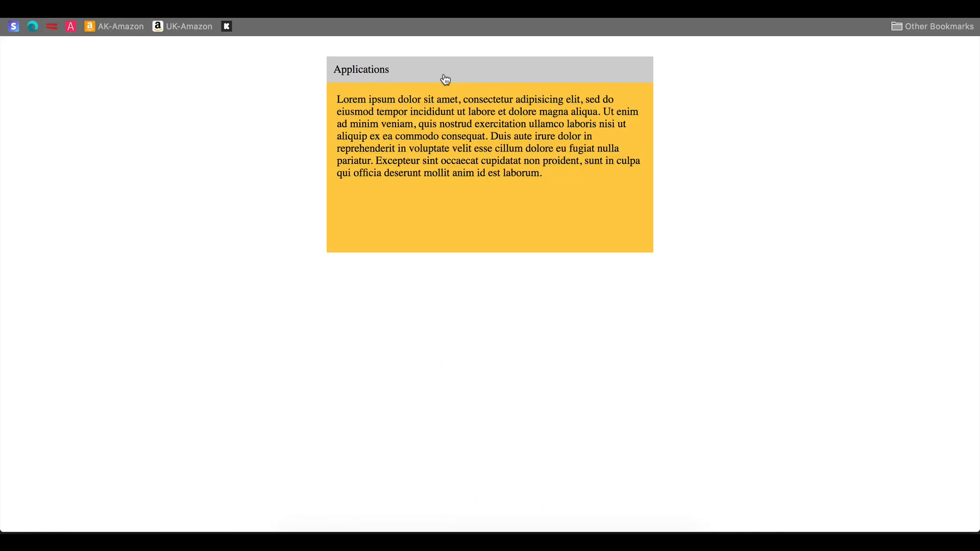
Collapse the expanded Applications panel in Chrome, leaving only the grey bar.
{"action": "left_click", "coordinate": [362, 69]}
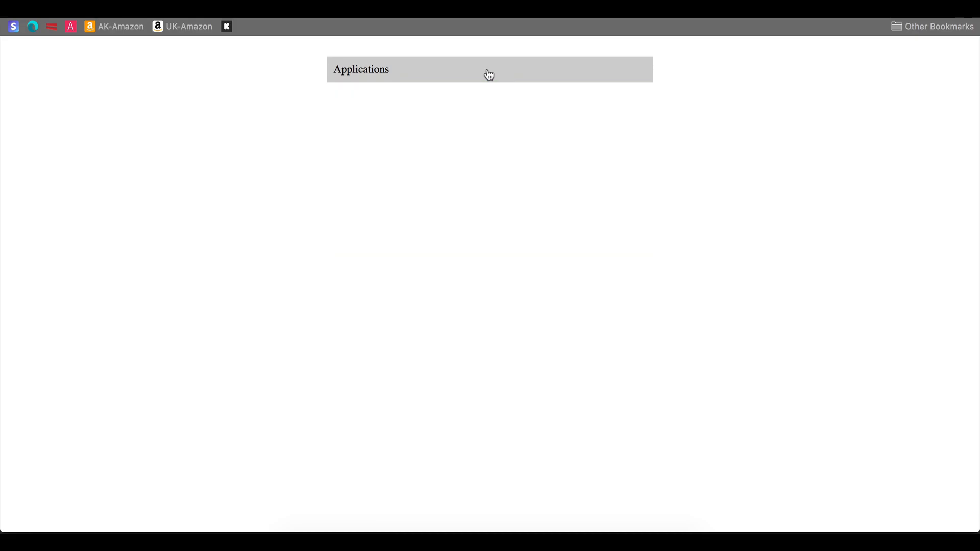
{"action": "mouse_move", "coordinate": [429, 152]}
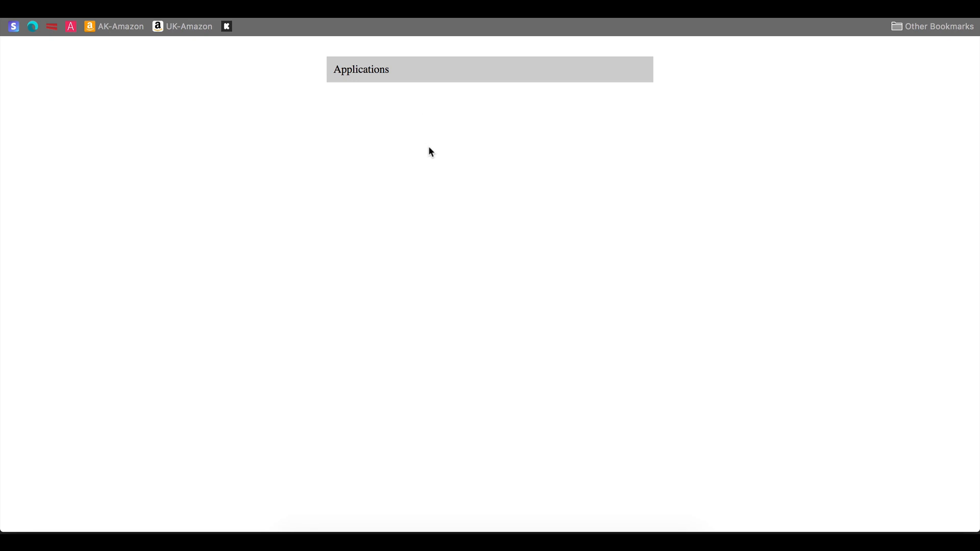
{"action": "mouse_move", "coordinate": [392, 494]}
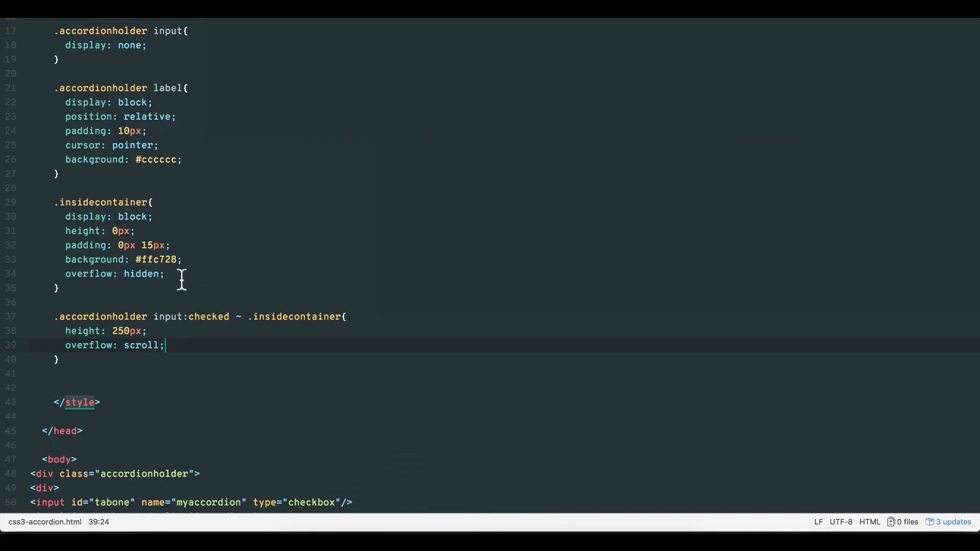
Add 'transition: all 0.3s ease;' to .insidecontainer after its overflow: hidden line.
{"action": "left_click", "coordinate": [167, 274]}
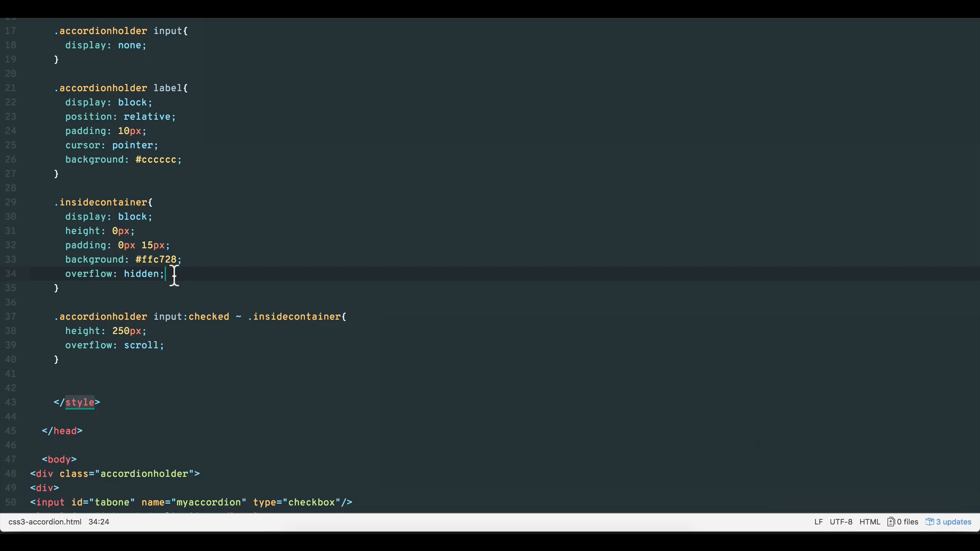
{"action": "type", "text": "transit"}
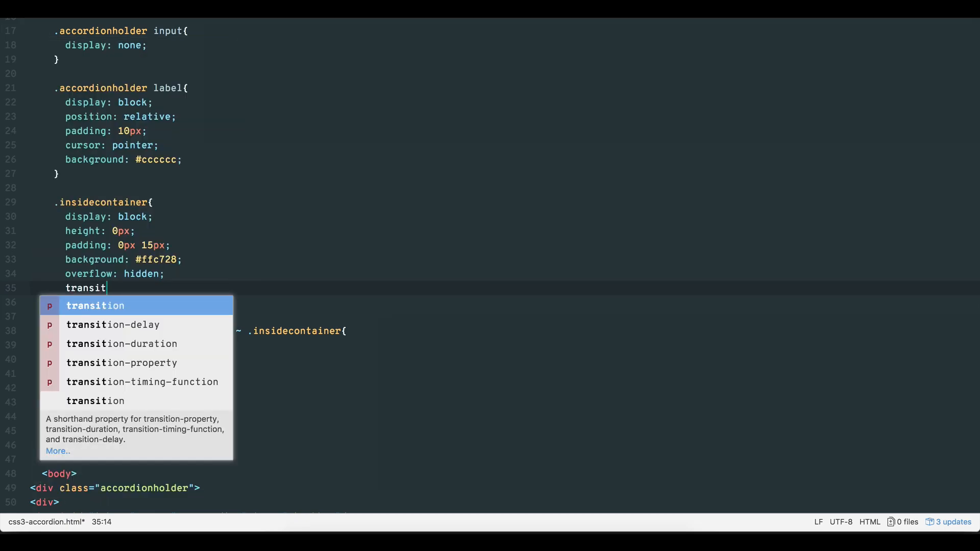
{"action": "type", "text": "ion: all"}
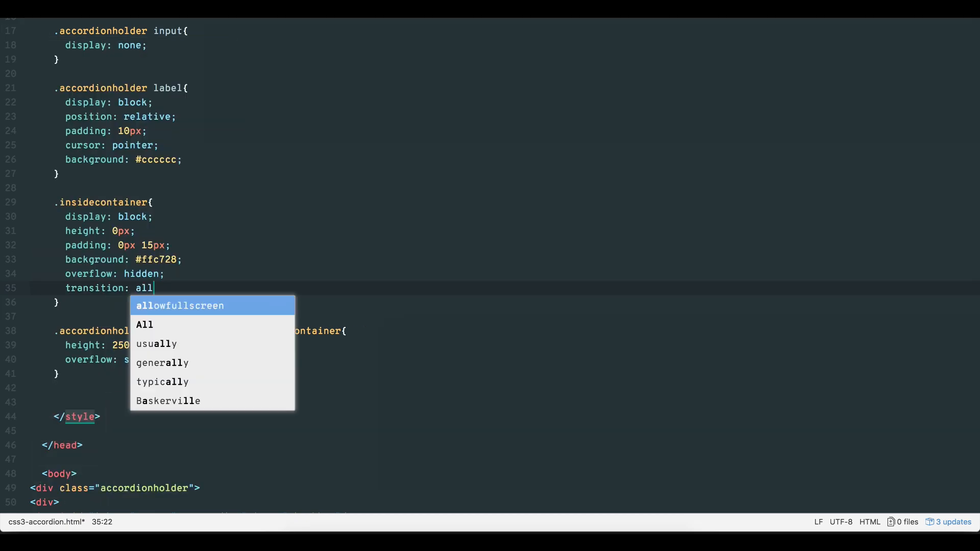
{"action": "type", "text": "0.3s ease"}
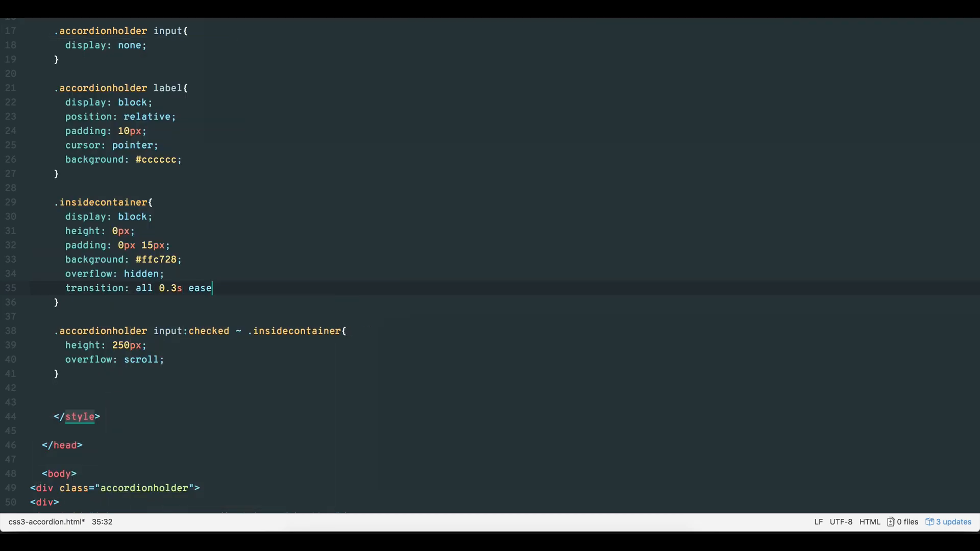
{"action": "type", "text": ";"}
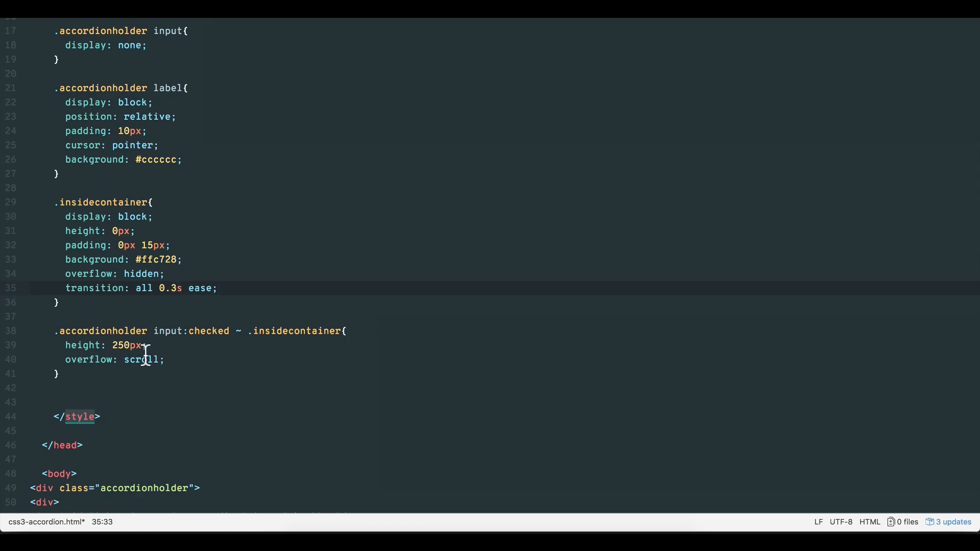
{"action": "mouse_move", "coordinate": [403, 506]}
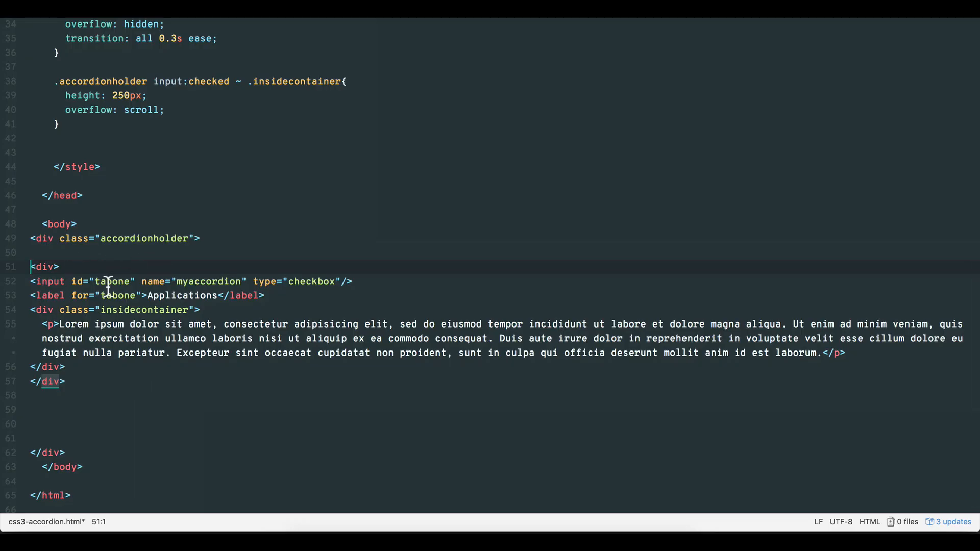
Duplicate the first accordion item's markup, giving the copy id tabtwo and label Timeline.
{"action": "left_click_drag", "start_coordinate": [31, 267], "coordinate": [64, 381]}
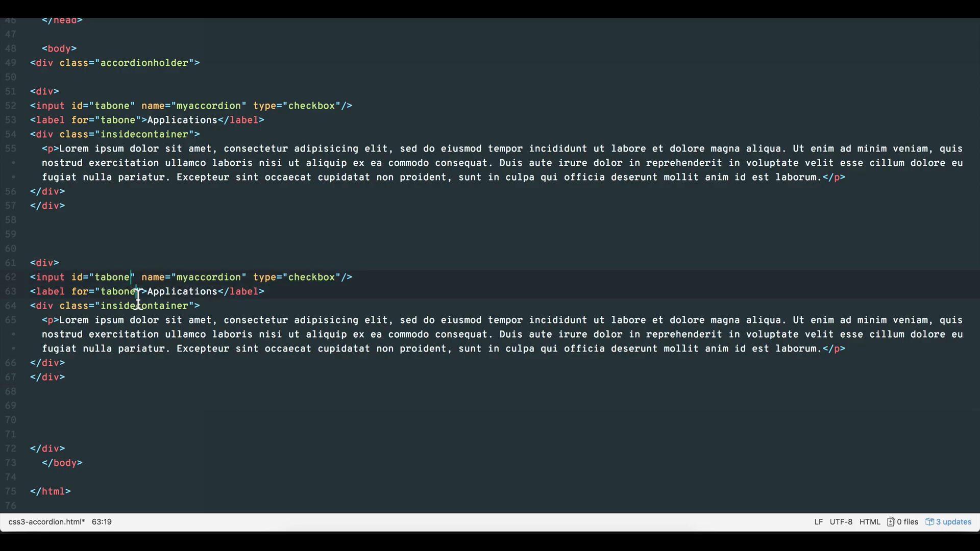
{"action": "type", "text": "tabtwo"}
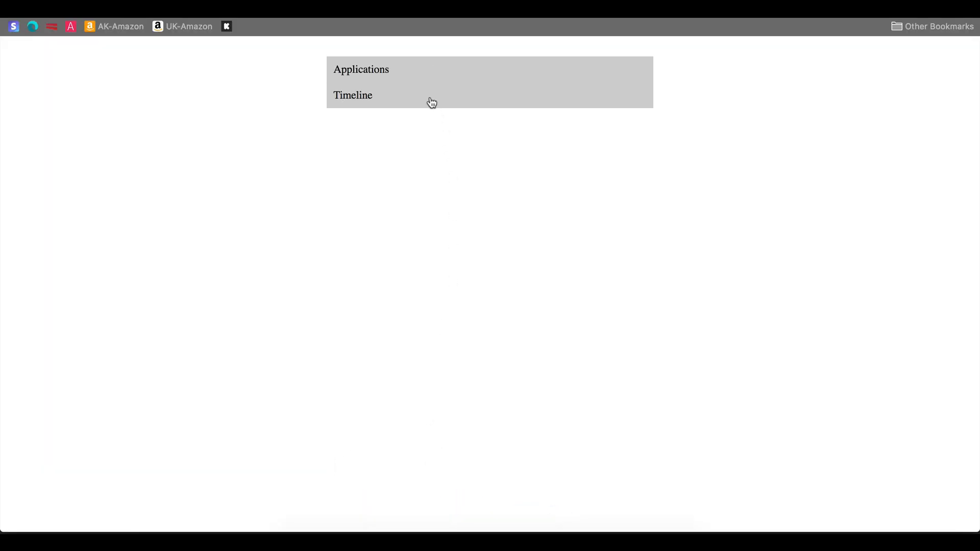
Lengthen the Timeline paragraph with extra lorem text and scroll it inside the opened panel.
{"action": "left_click", "coordinate": [354, 94]}
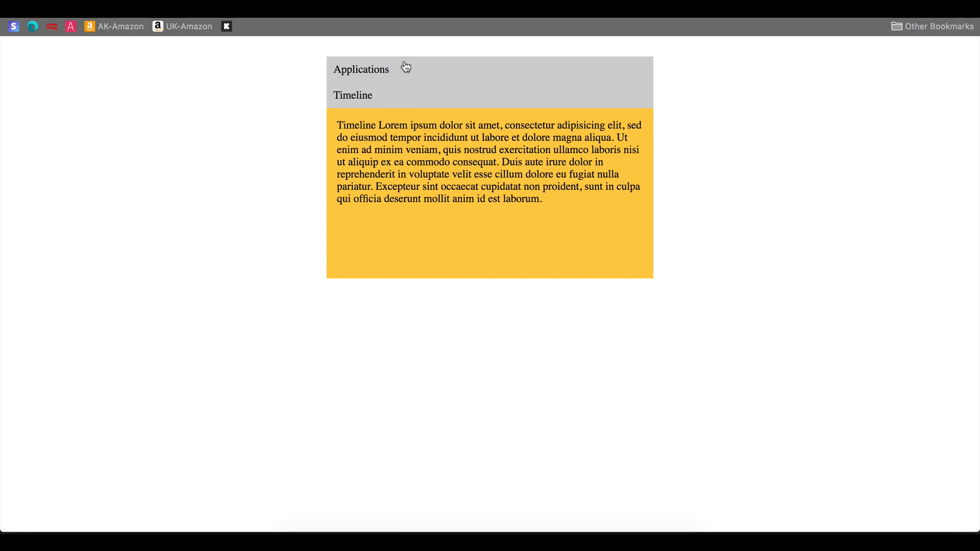
{"action": "mouse_move", "coordinate": [402, 97]}
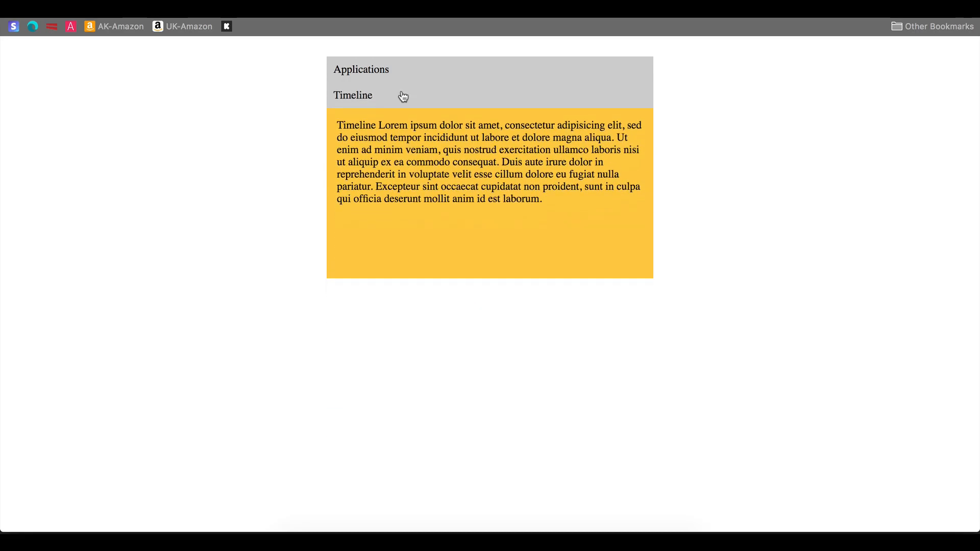
{"action": "left_click", "coordinate": [382, 506]}
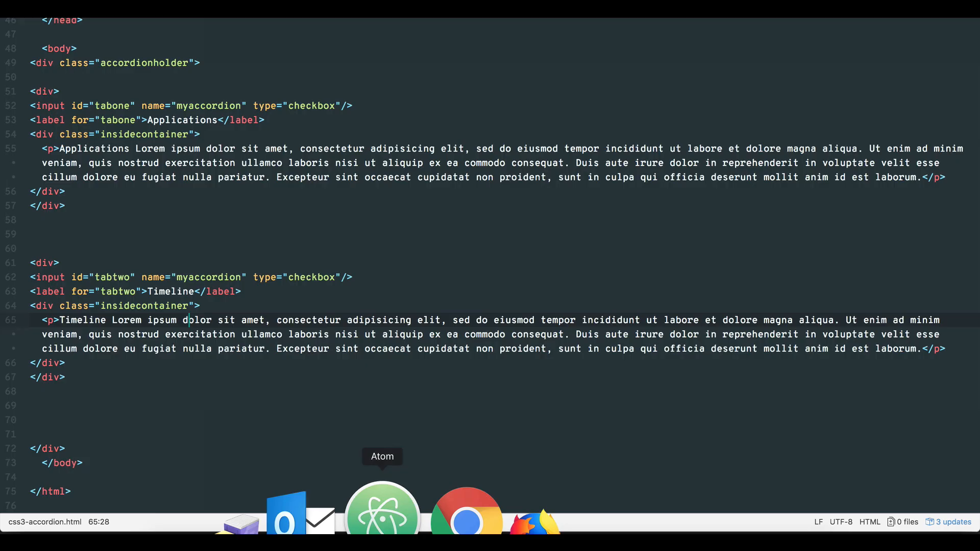
{"action": "type", "text": "lorem"}
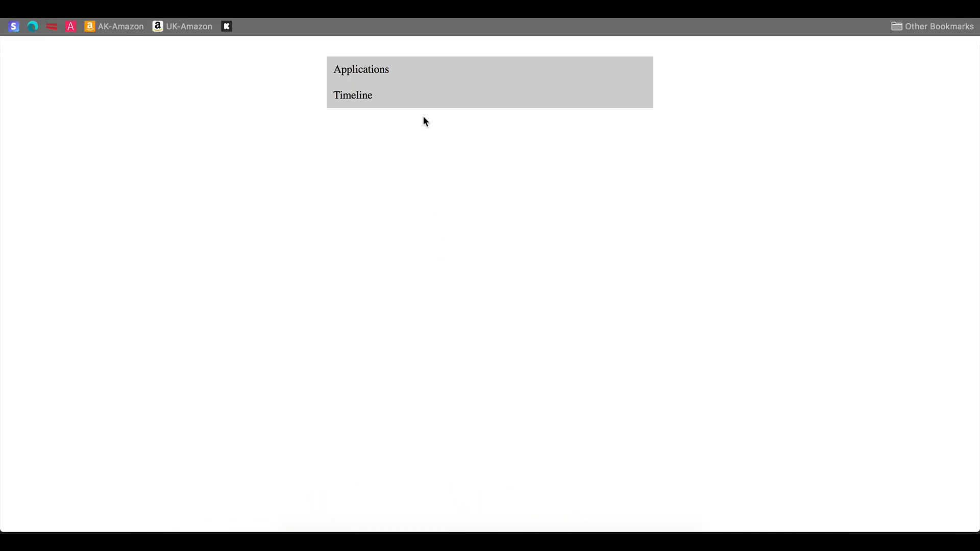
{"action": "left_click", "coordinate": [353, 95]}
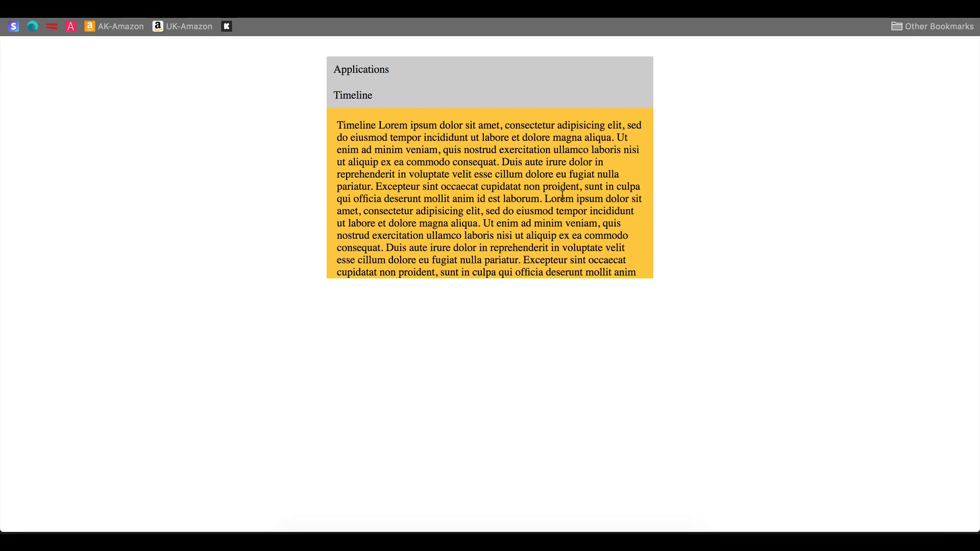
{"action": "scroll", "scroll_direction": "down", "scroll_amount": 3}
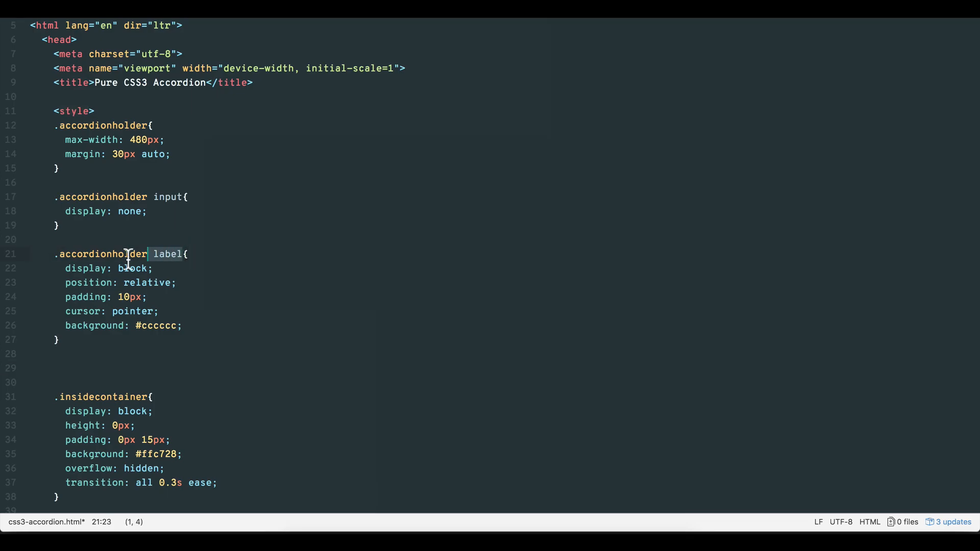
Add an .accordionholder label:hover rule with background #ff0000, plus a 0.3s ease label transition.
{"action": "type", "text": ".accordionholder label"}
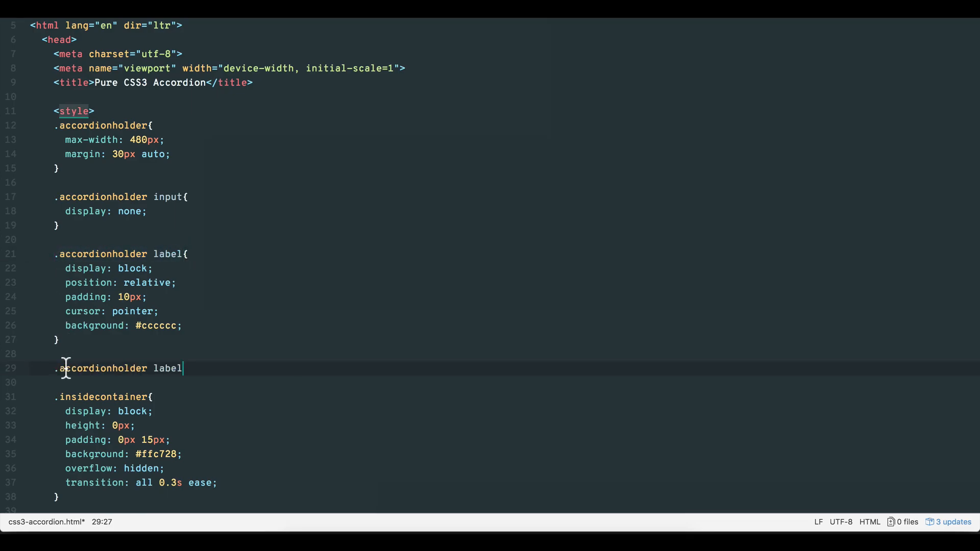
{"action": "type", "text": ":hover{}"}
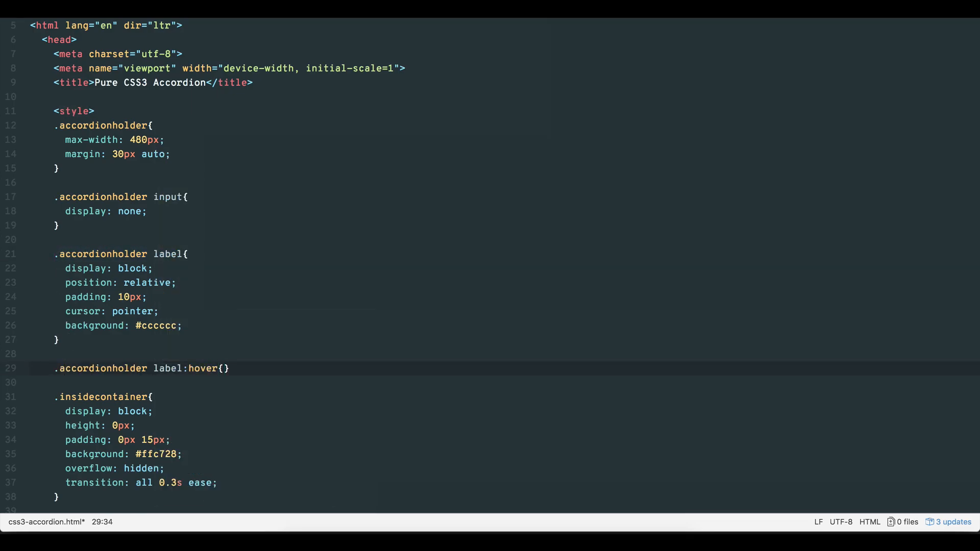
{"action": "type", "text": "background: #"}
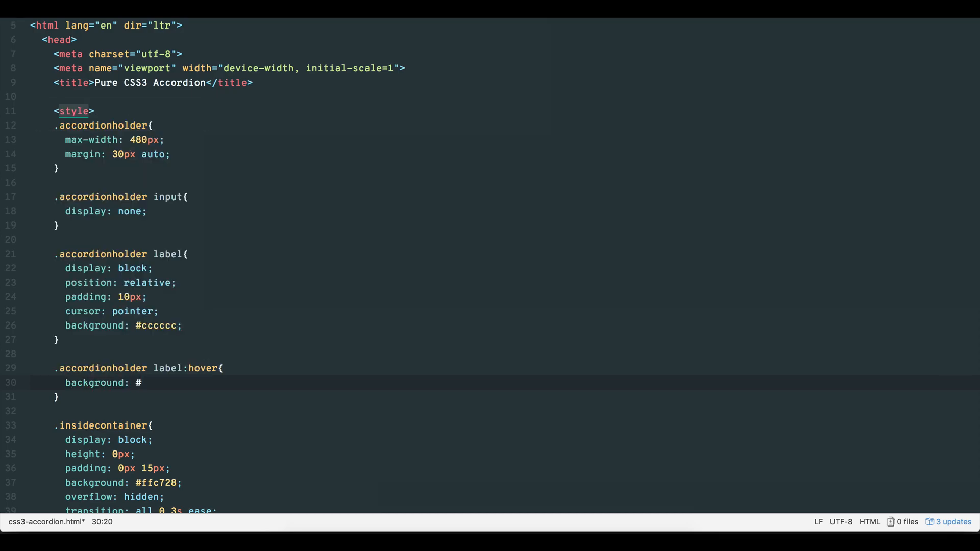
{"action": "type", "text": "ff0000;"}
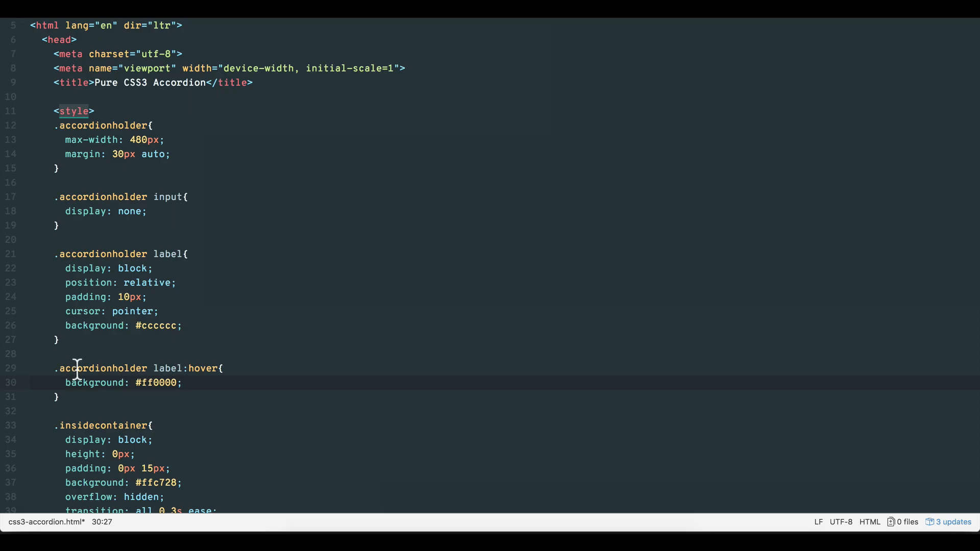
{"action": "type", "text": "transition: all 0.3s"}
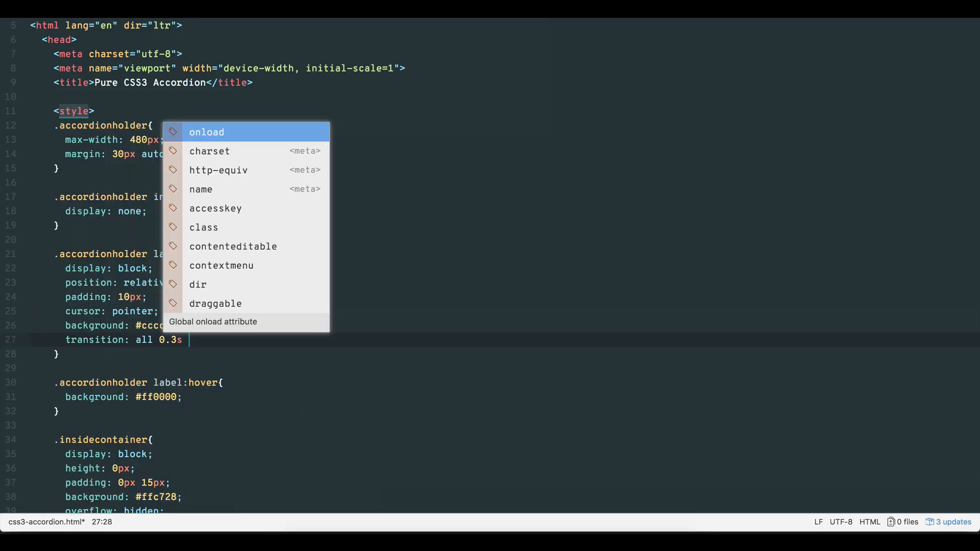
{"action": "type", "text": "ease"}
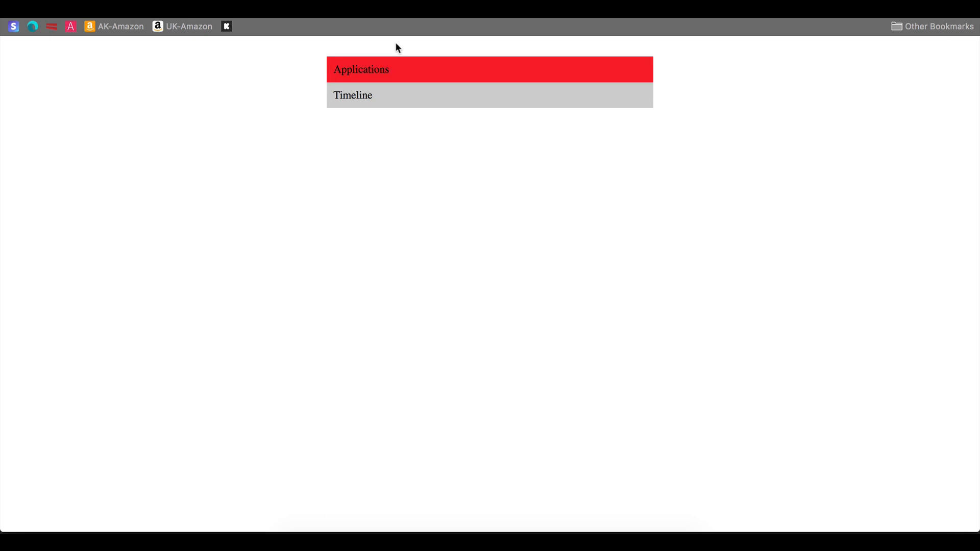
{"action": "left_click", "coordinate": [352, 95]}
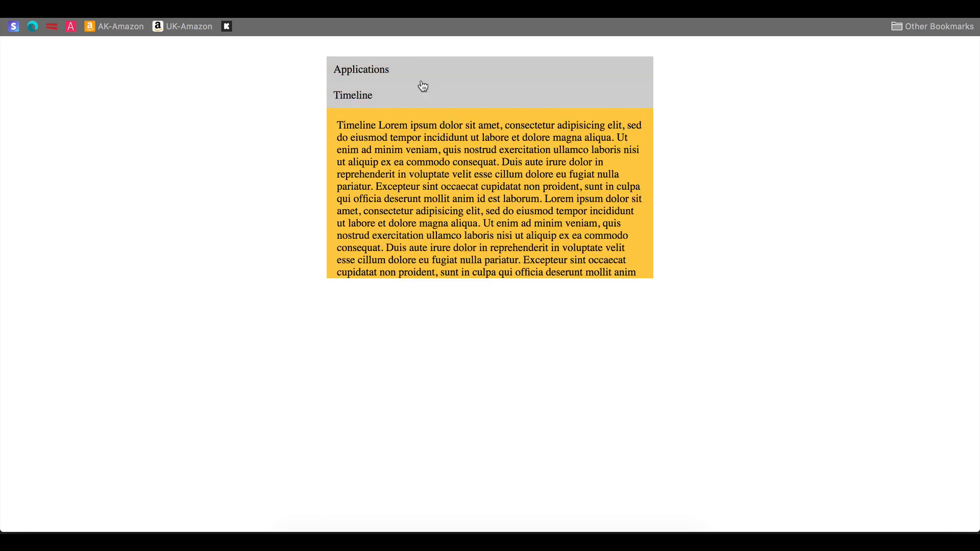
{"action": "left_click", "coordinate": [361, 69]}
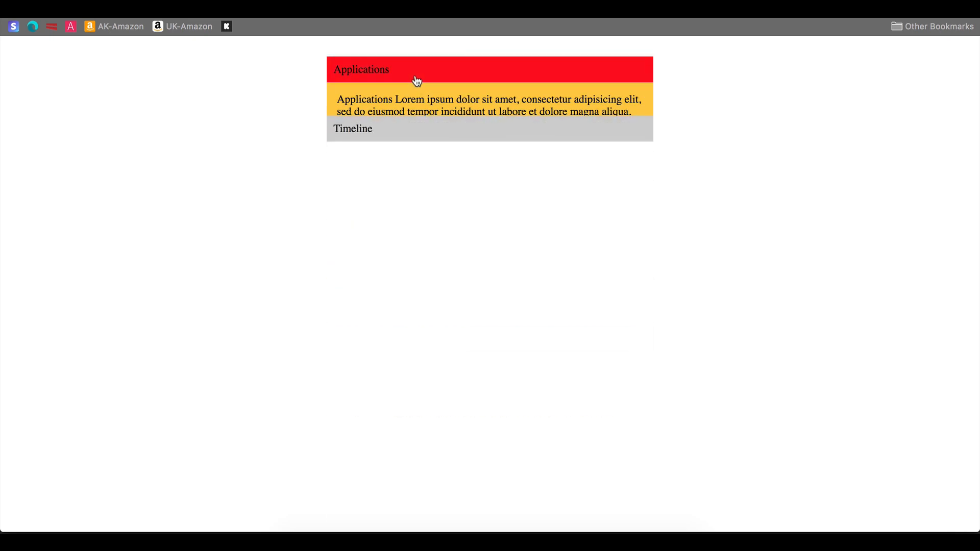
{"action": "left_click", "coordinate": [361, 70]}
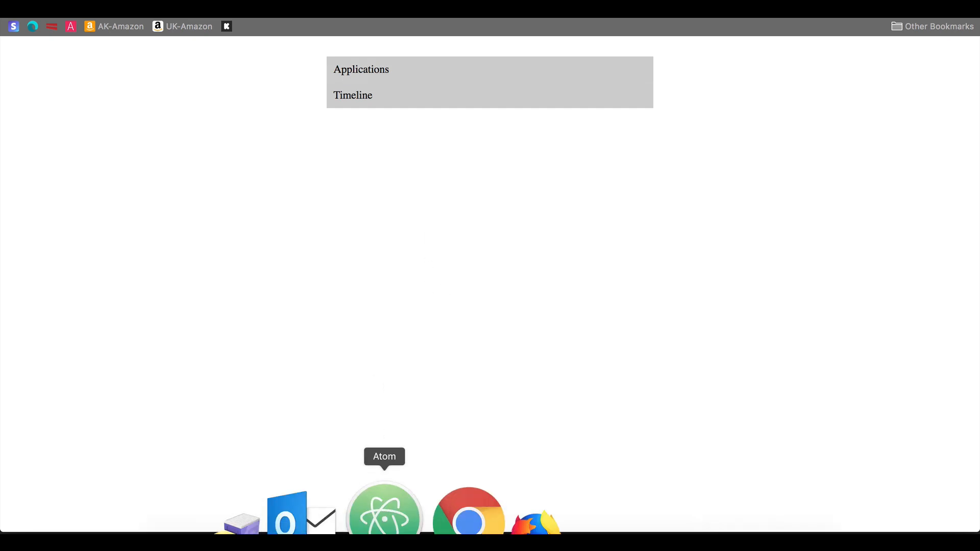
Add font-family 'Roboto' and a font-size, then toggle Timeline in Chrome to check the font.
{"action": "left_click", "coordinate": [384, 506]}
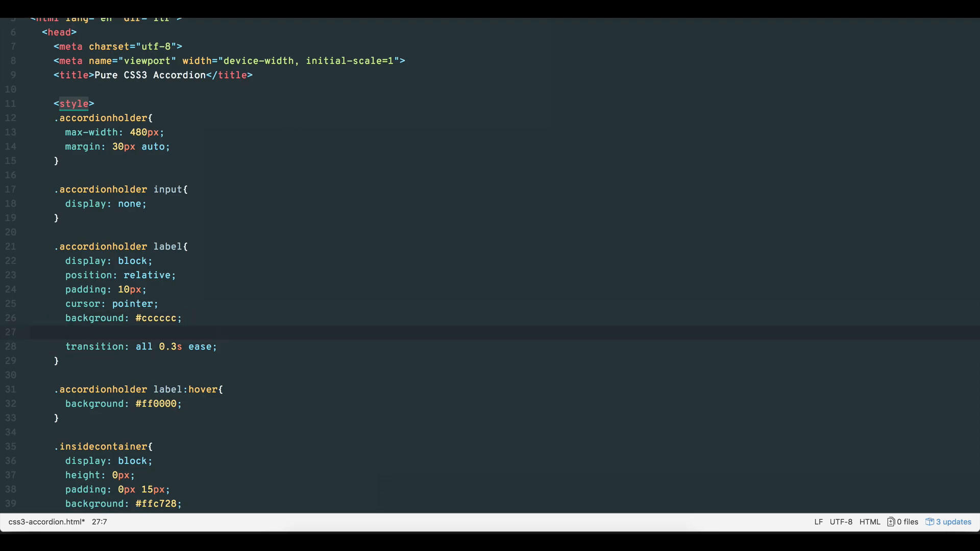
{"action": "type", "text": "font-family: 'Roboto'"}
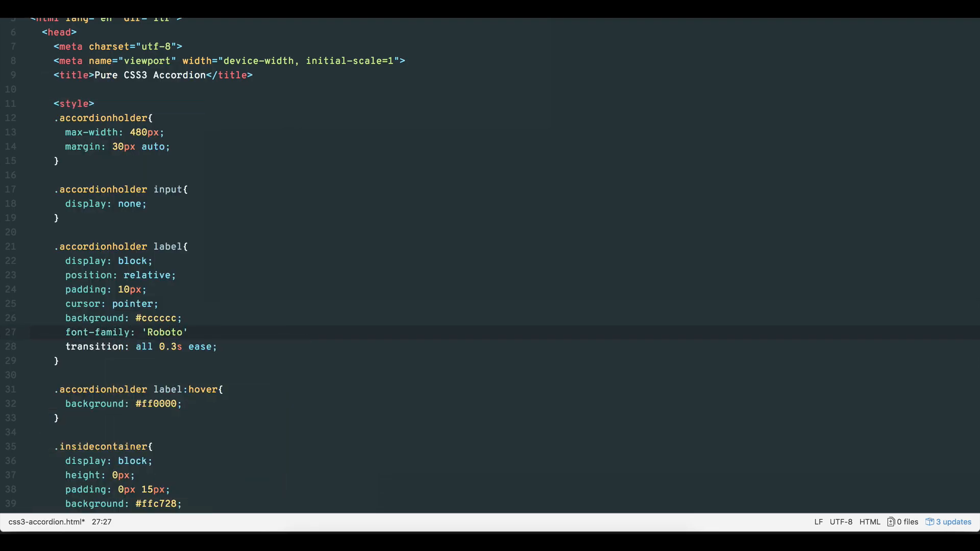
{"action": "type", "text": "font-size"}
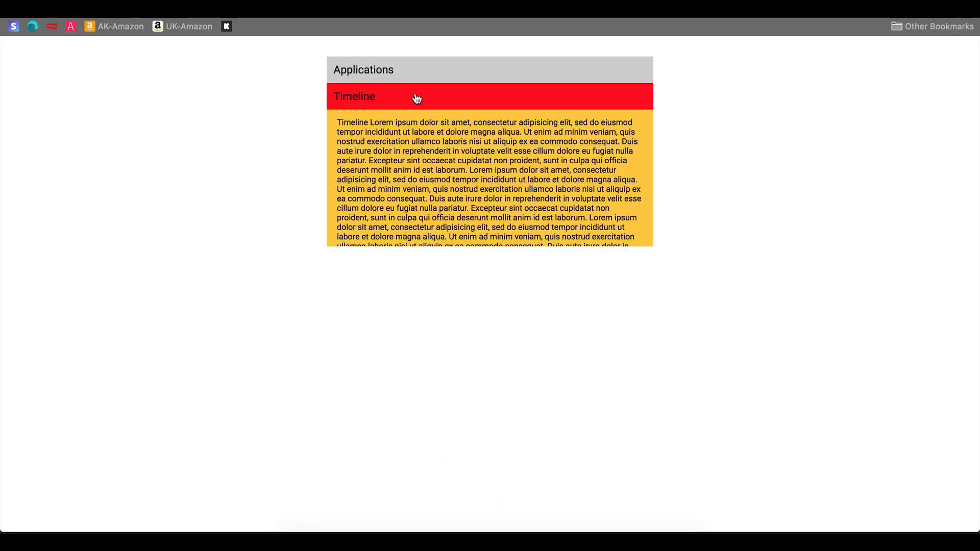
{"action": "left_click", "coordinate": [354, 96]}
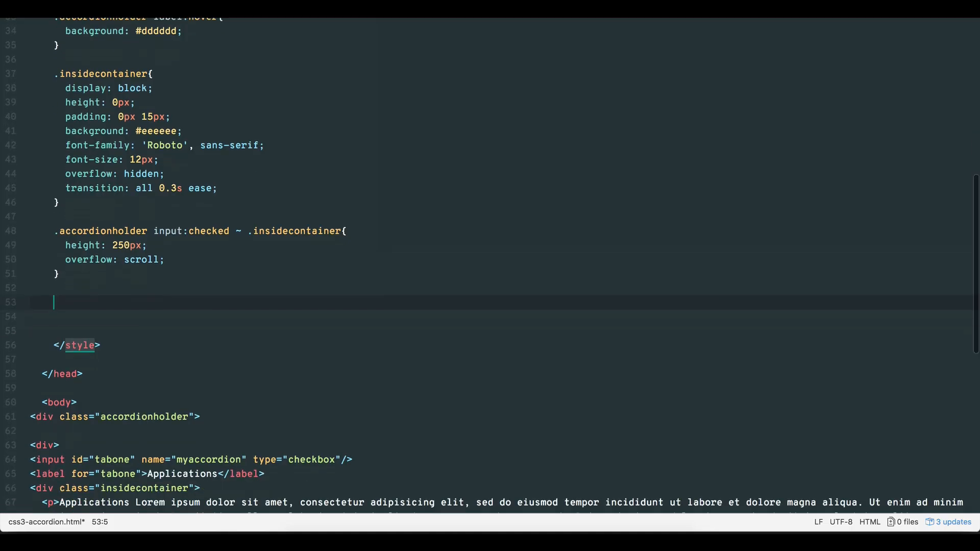
Write the input[type=checkbox] + label::before rule with '+ ' content and duplicate it below.
{"action": "type", "text": "input[typ"}
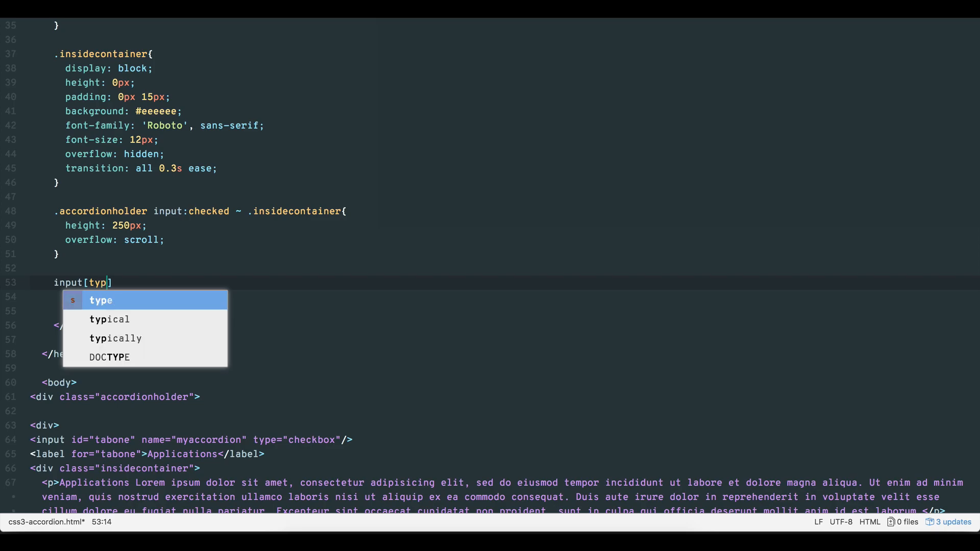
{"action": "type", "text": "e=checkbo"}
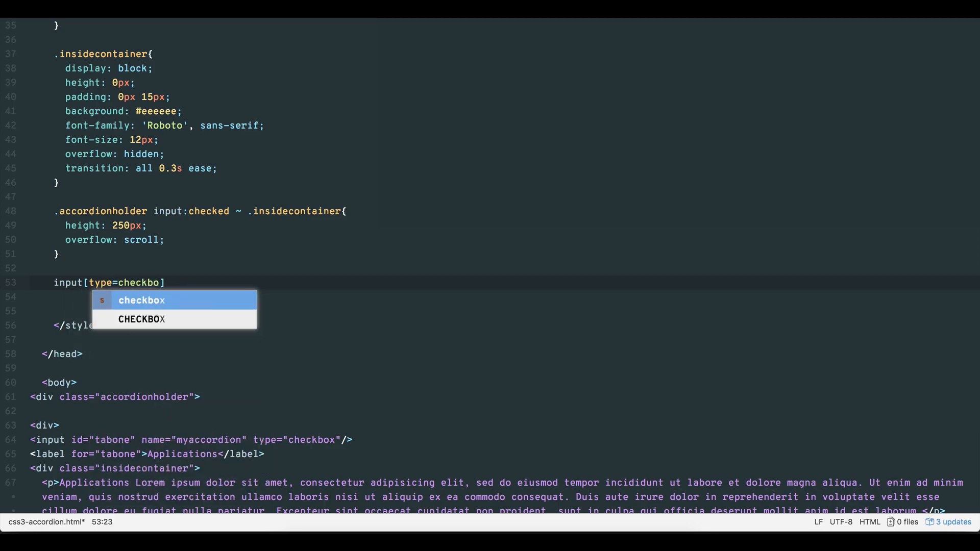
{"action": "type", "text": "] + label"}
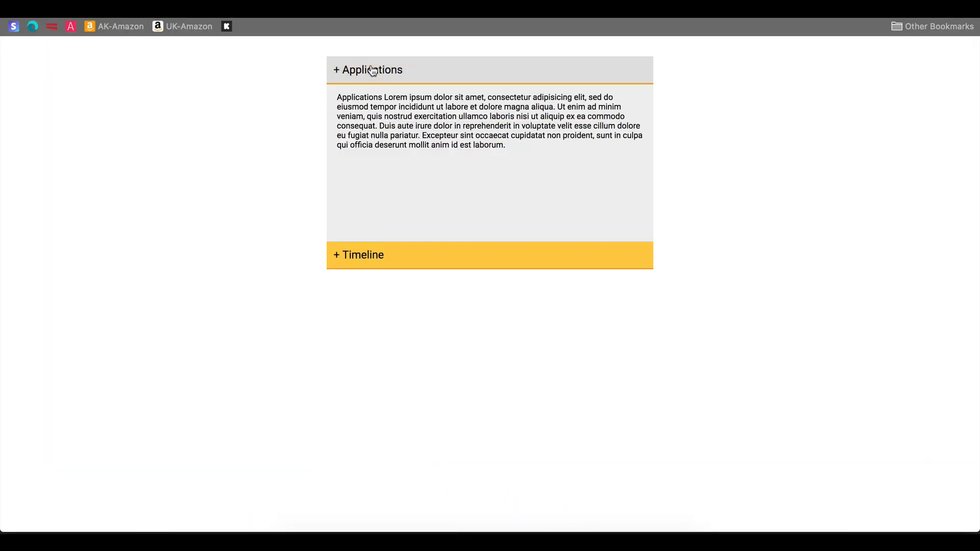
{"action": "left_click", "coordinate": [368, 70]}
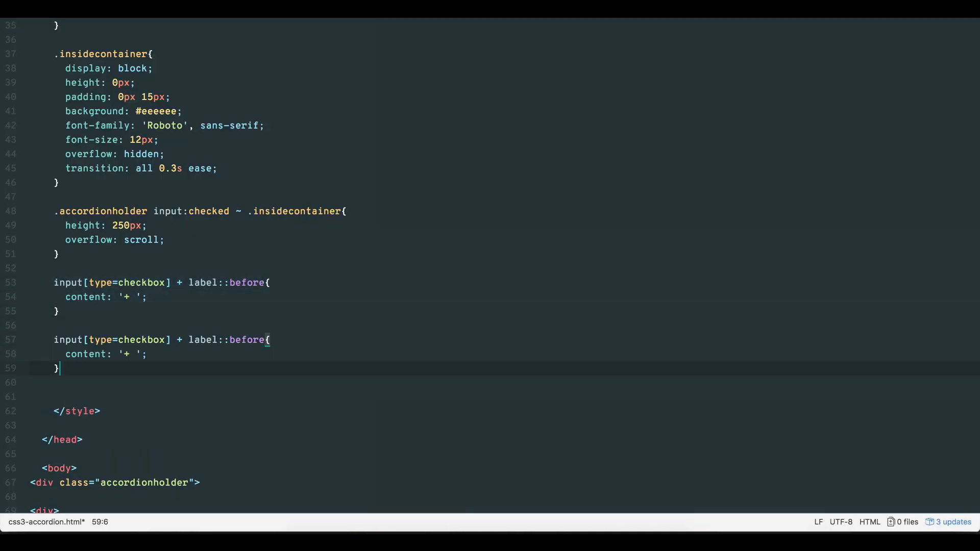
Add :checked to the duplicate selector and change its content from '+ ' to '- '.
{"action": "type", "text": ":checked"}
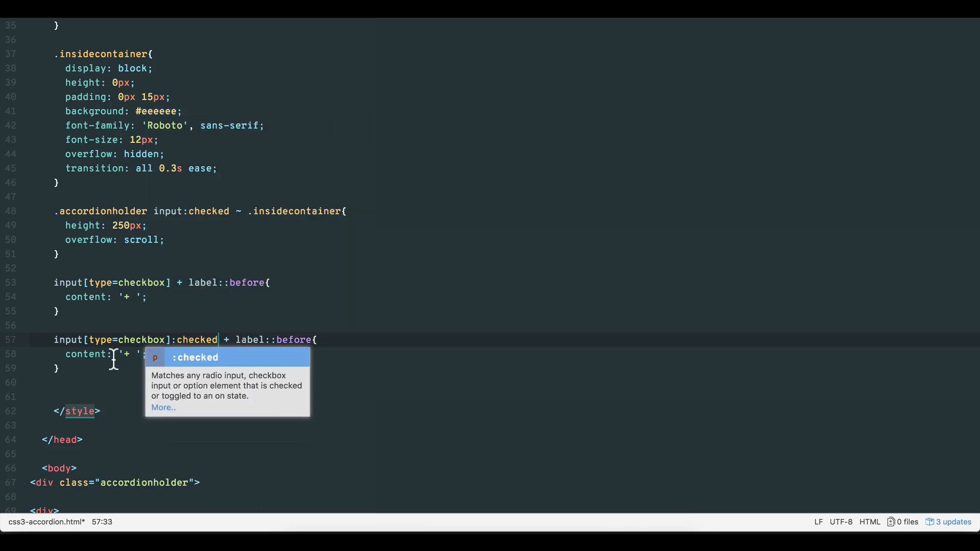
{"action": "left_click", "coordinate": [131, 354]}
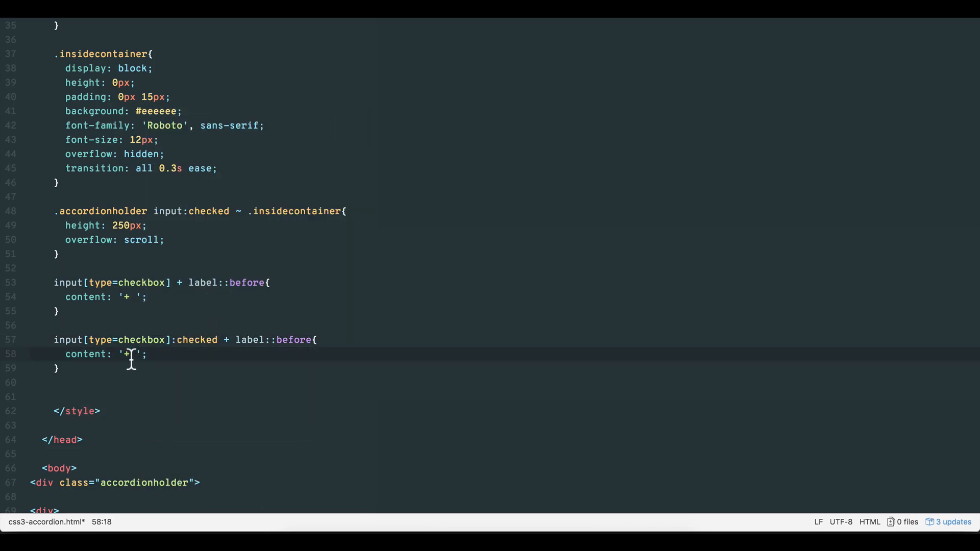
{"action": "type", "text": "-"}
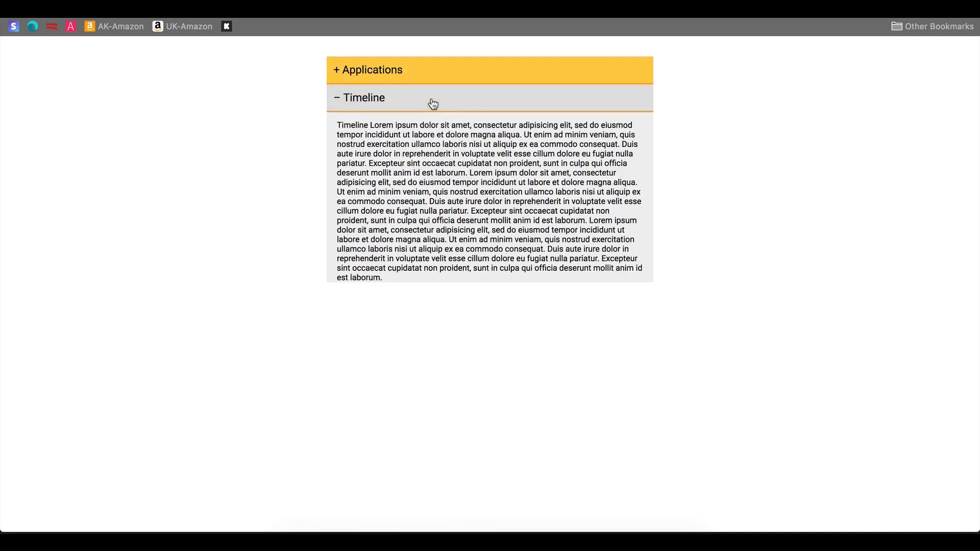
Expand the Timeline panel in Chrome to verify its label shows the minus sign.
{"action": "left_click", "coordinate": [364, 97]}
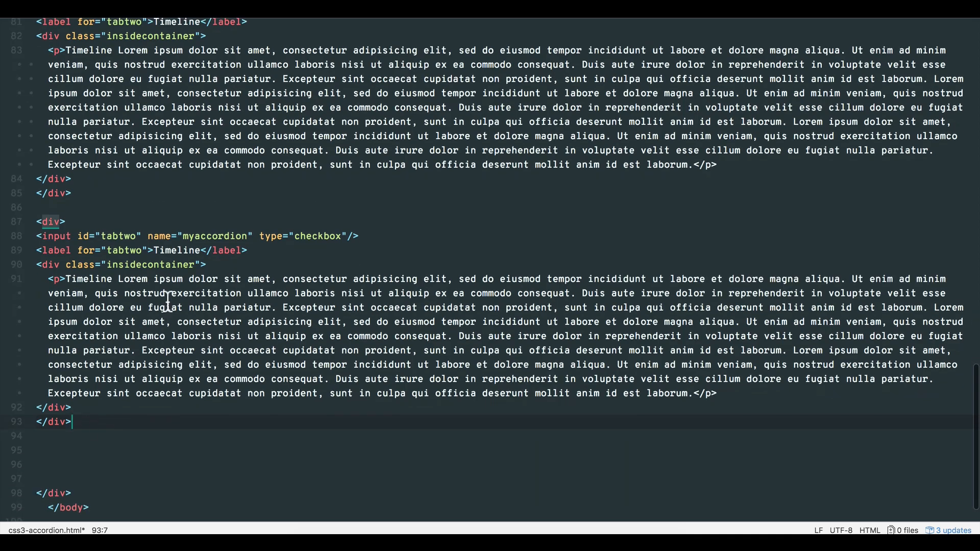
Relabel the copied panel 'Video' and add a 400×225 allowfullscreen iframe with empty src.
{"action": "left_click", "coordinate": [147, 250]}
{"action": "type", "text": "hree"}
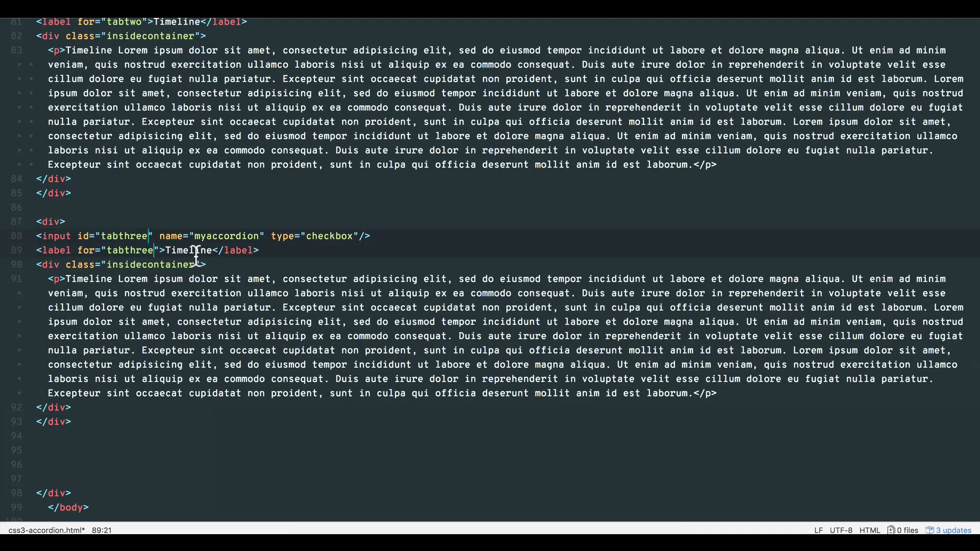
{"action": "type", "text": "Video"}
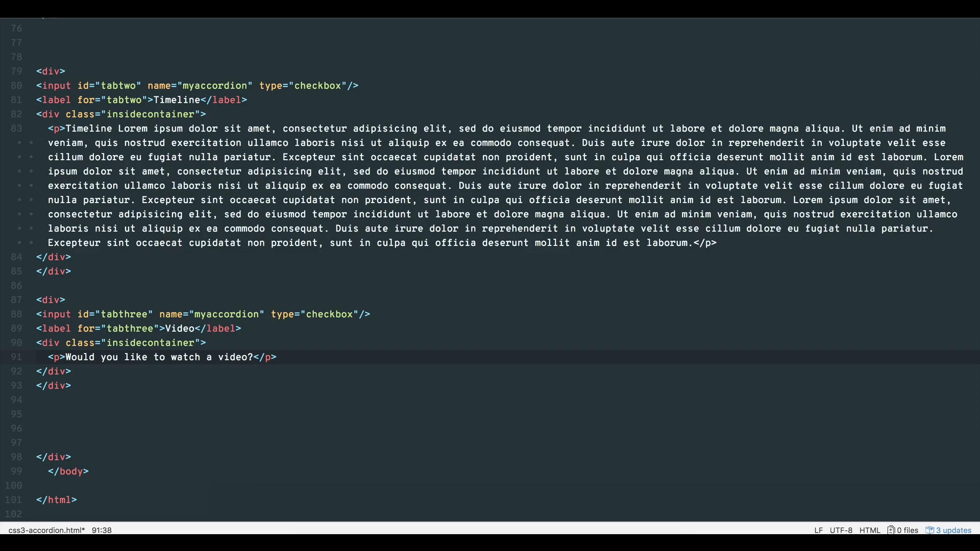
{"action": "type", "text": "<iframe"}
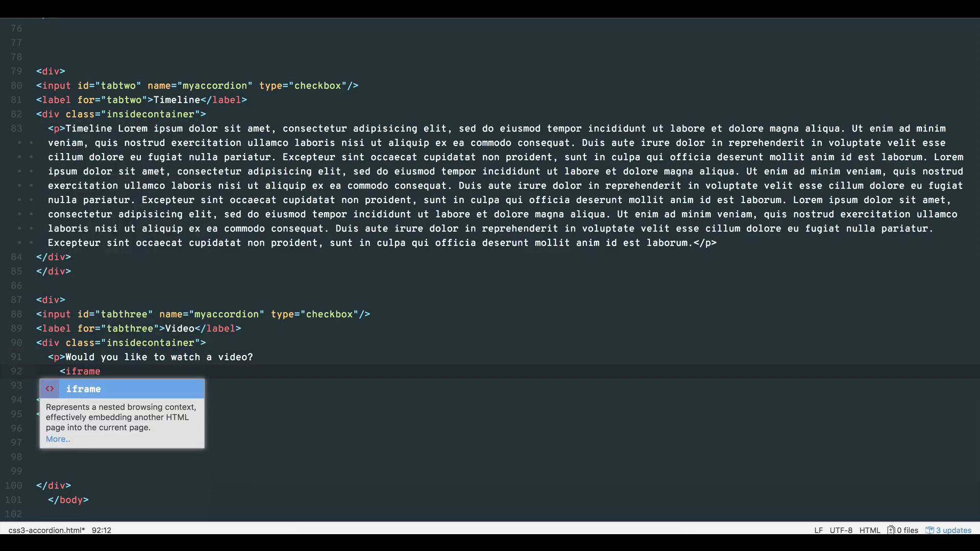
{"action": "type", "text": "width=\""}
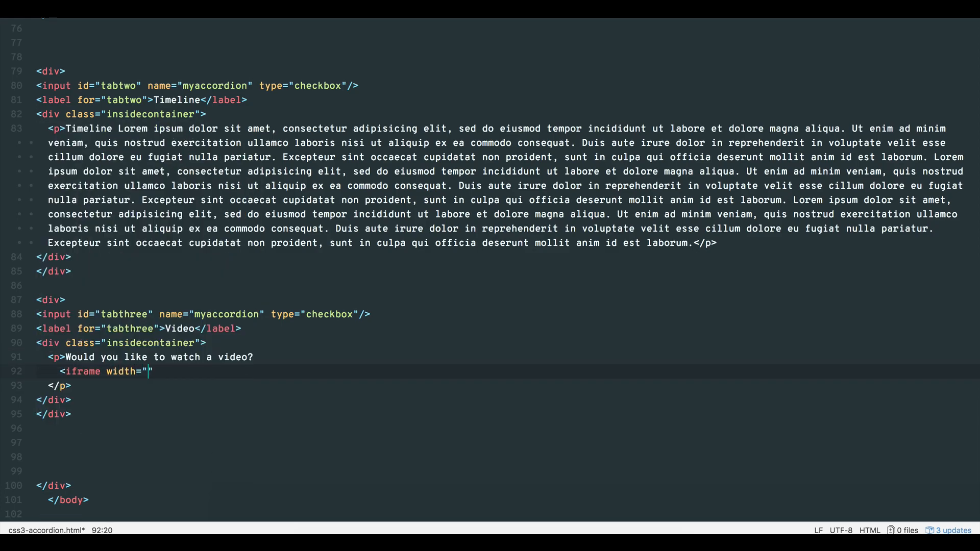
{"action": "type", "text": "400\" height=\"225"}
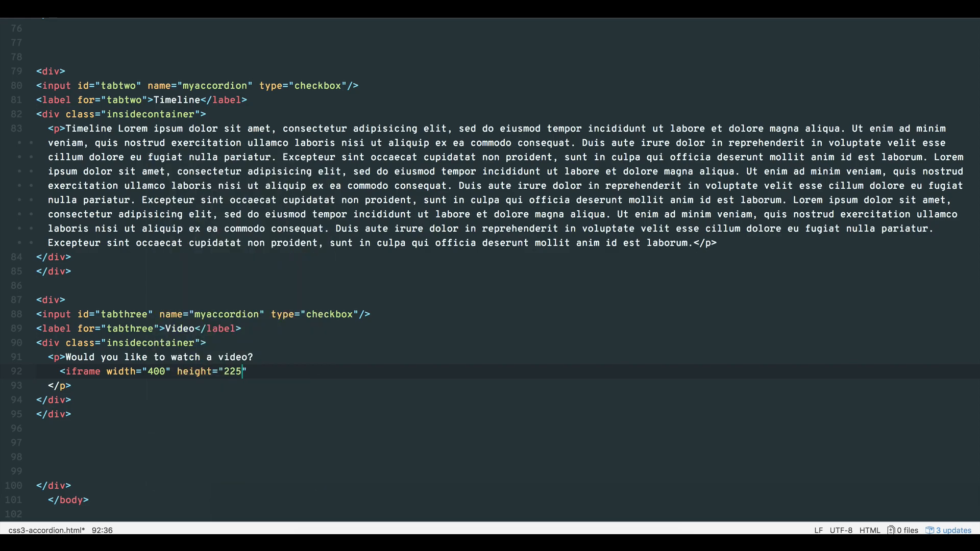
{"action": "type", "text": "src=\"\""}
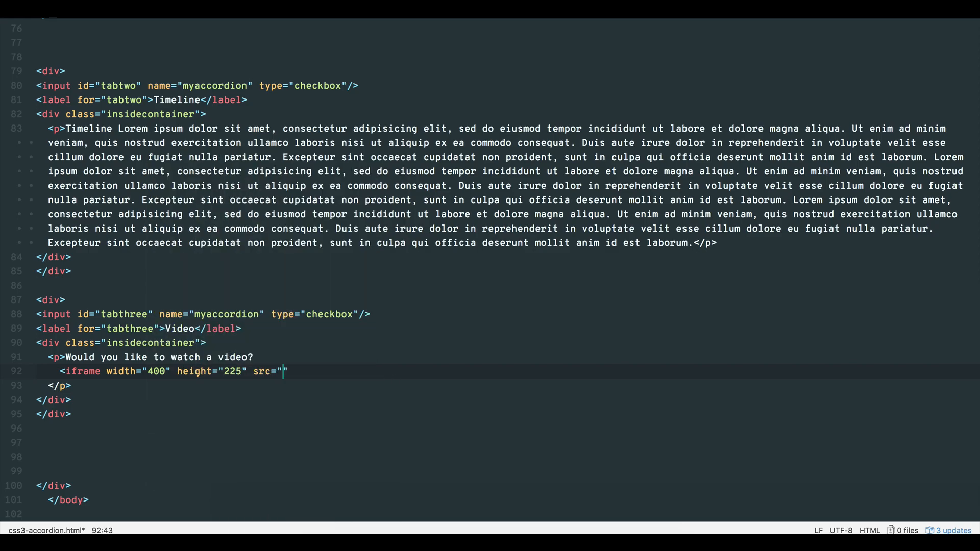
{"action": "type", "text": "allowfullscreen=\"allowf\""}
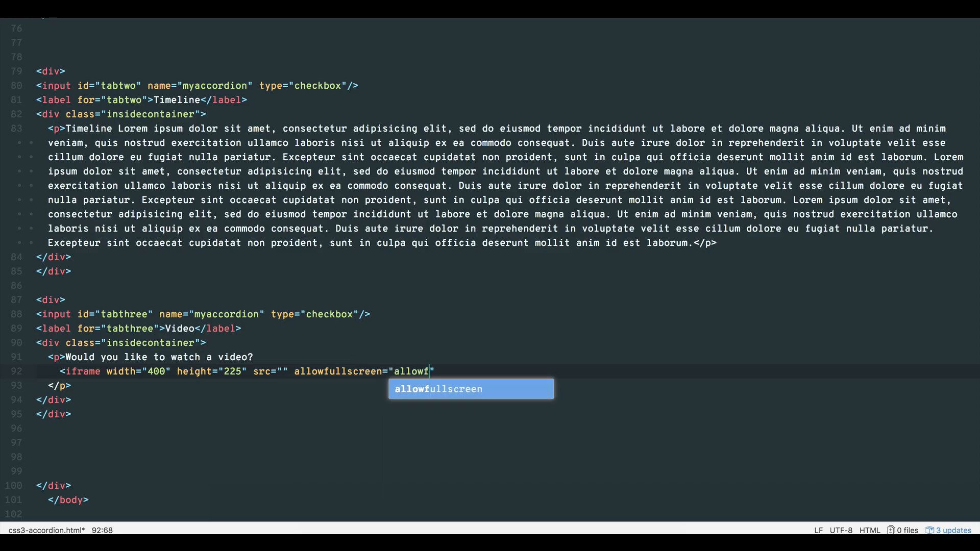
{"action": "key", "text": "Tab"}
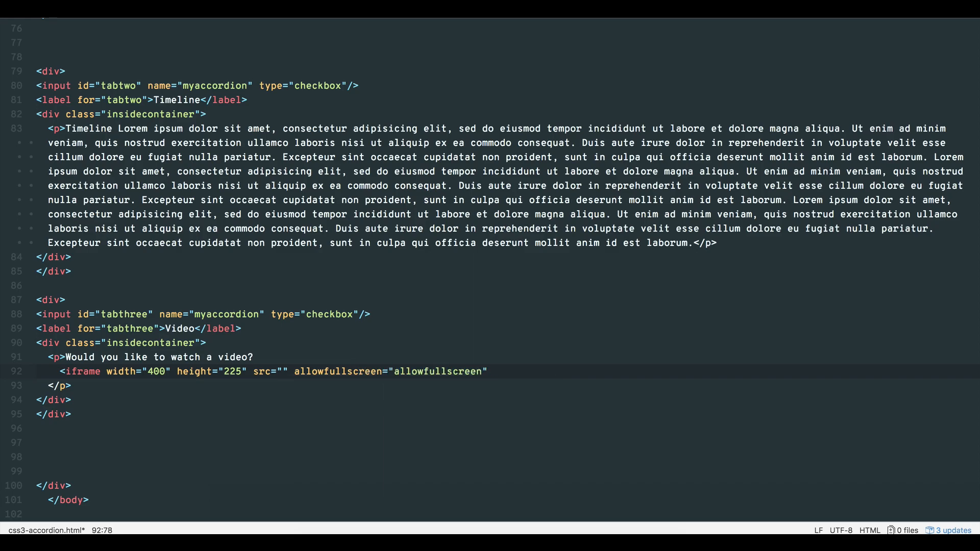
{"action": "type", "text": "></iframe>"}
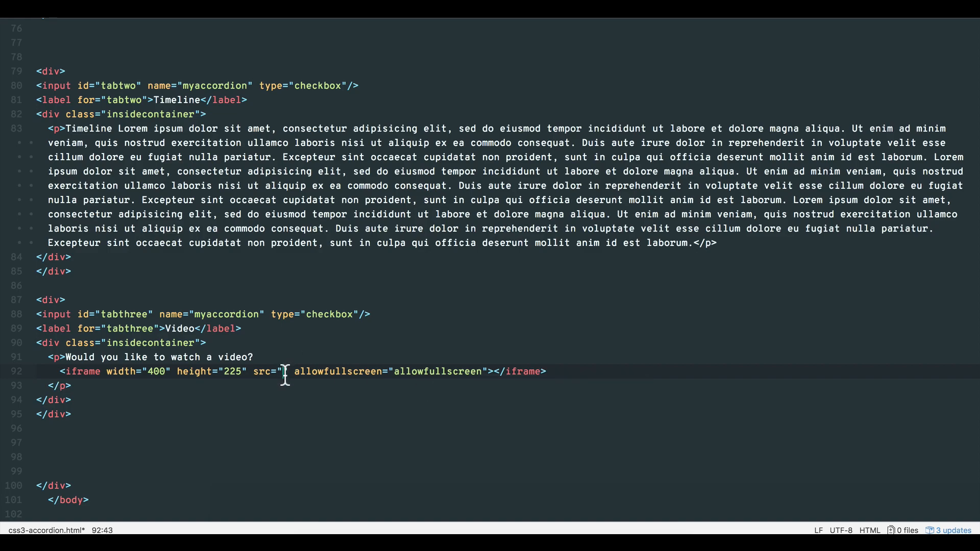
{"action": "type", "text": "https://www.youtube.com/watch?v=C7KjROVwGBQ"}
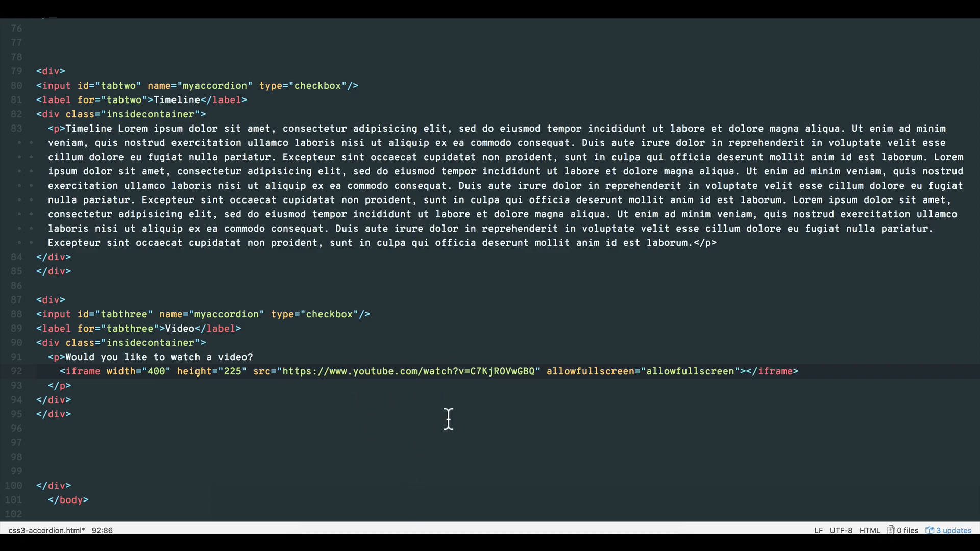
{"action": "mouse_move", "coordinate": [471, 378]}
{"action": "type", "text": "e"}
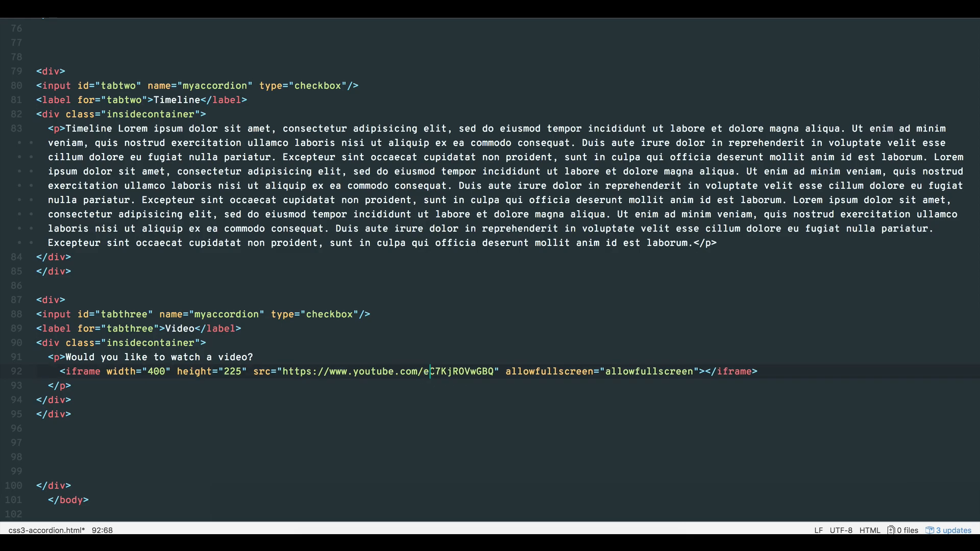
{"action": "type", "text": "mbed/"}
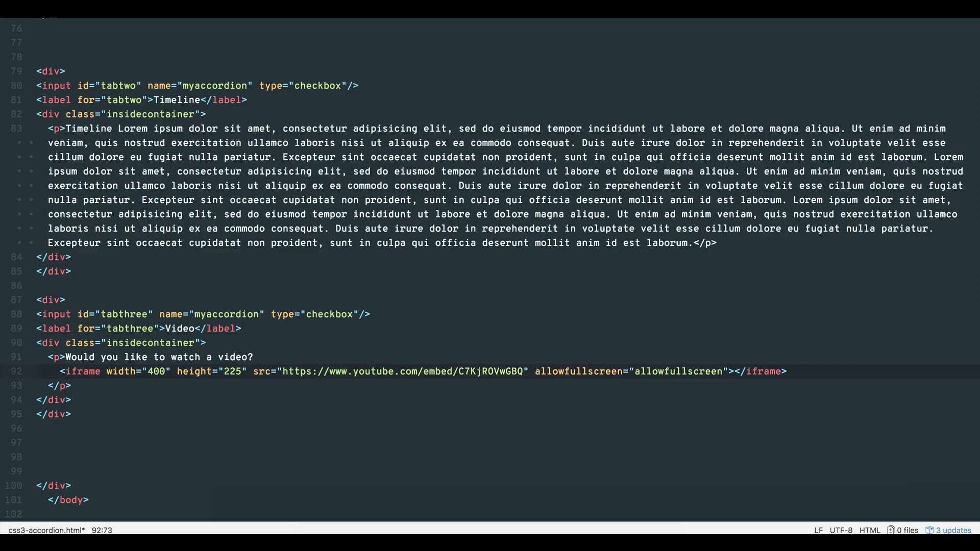
{"action": "left_click", "coordinate": [525, 371]}
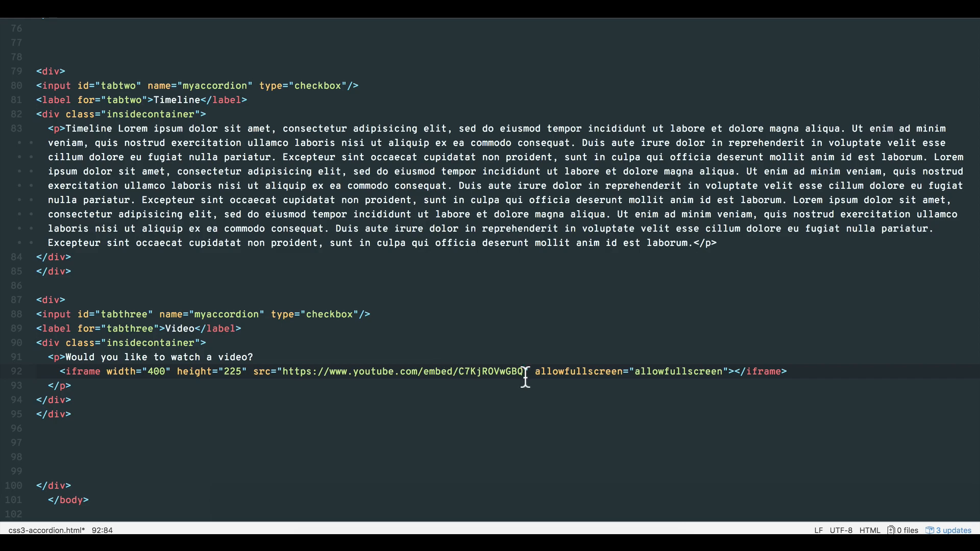
{"action": "type", "text": "?"}
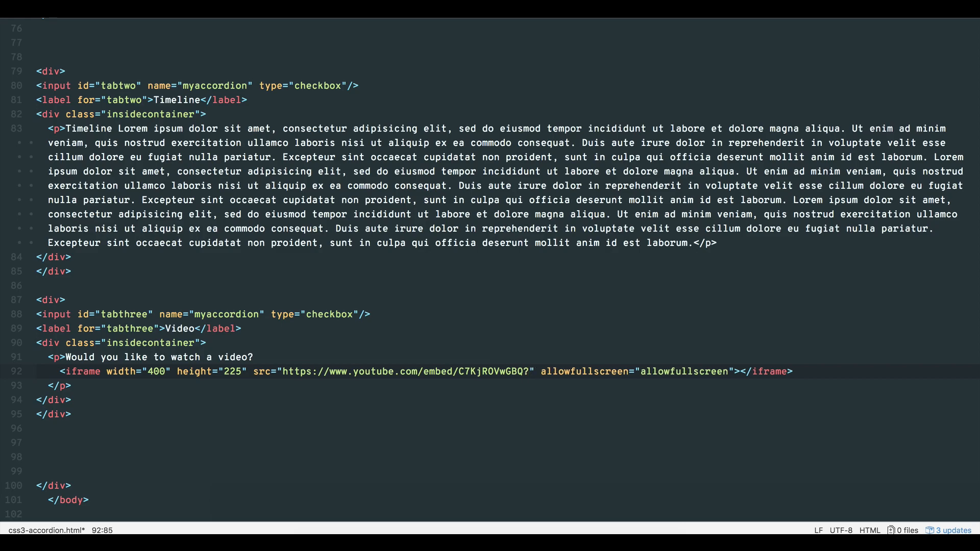
{"action": "type", "text": "controls"}
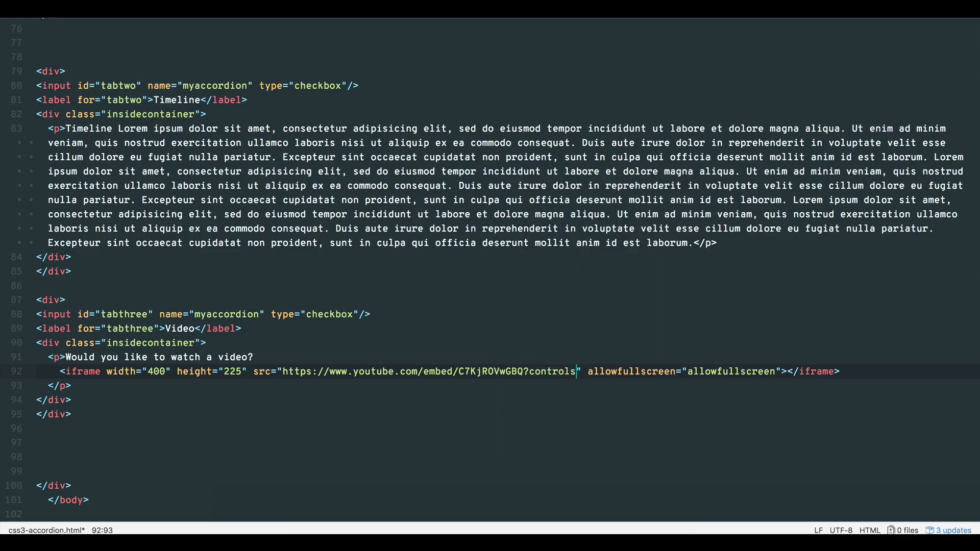
{"action": "type", "text": "=1"}
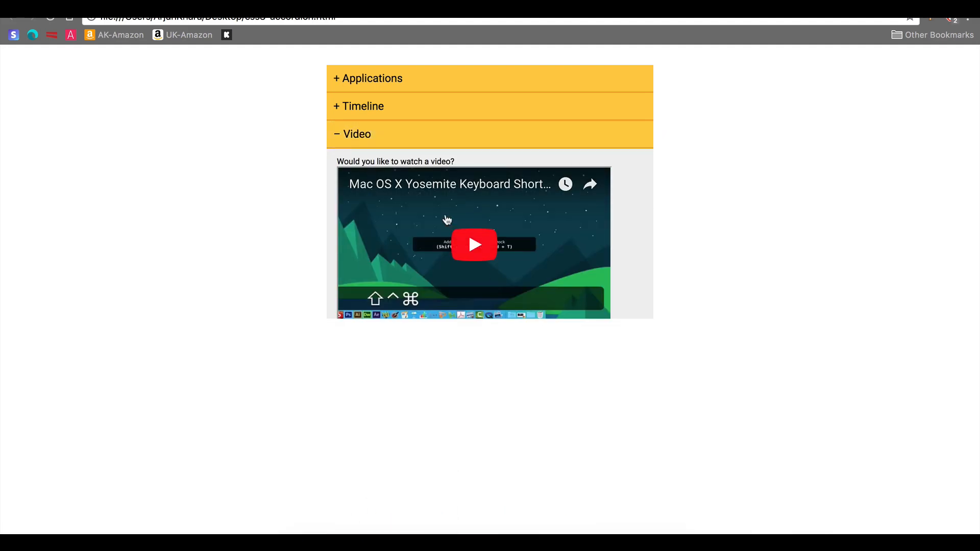
Return from Chrome's expanded Video panel to the page source in Atom.
{"action": "left_click", "coordinate": [473, 244]}
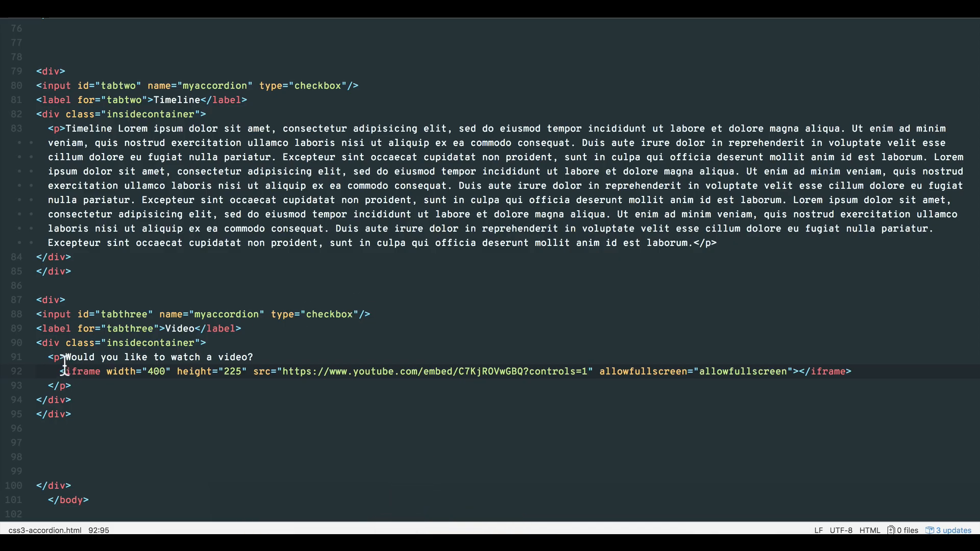
Add style="text-align: center;" to the Video panel's paragraph tag.
{"action": "type", "text": "style=\"text-"}
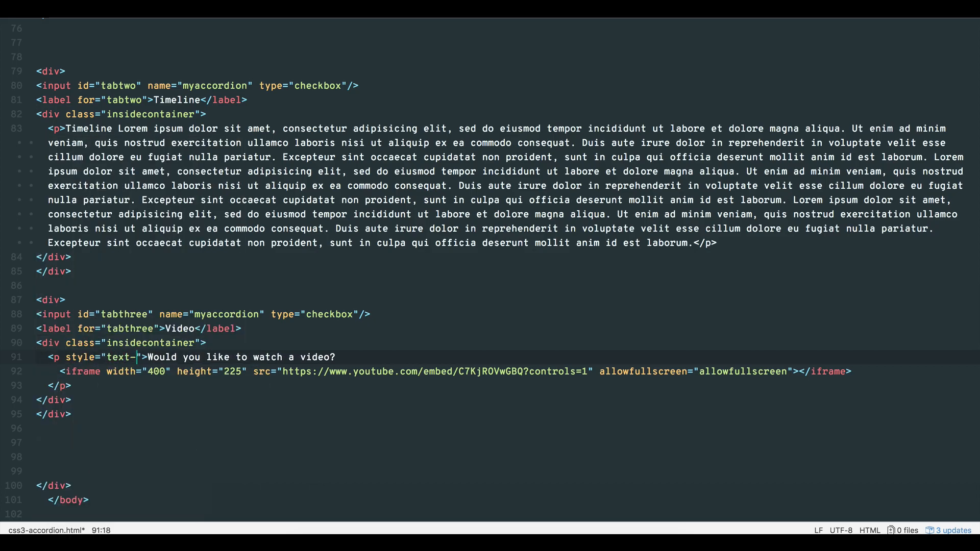
{"action": "type", "text": "align: center;"}
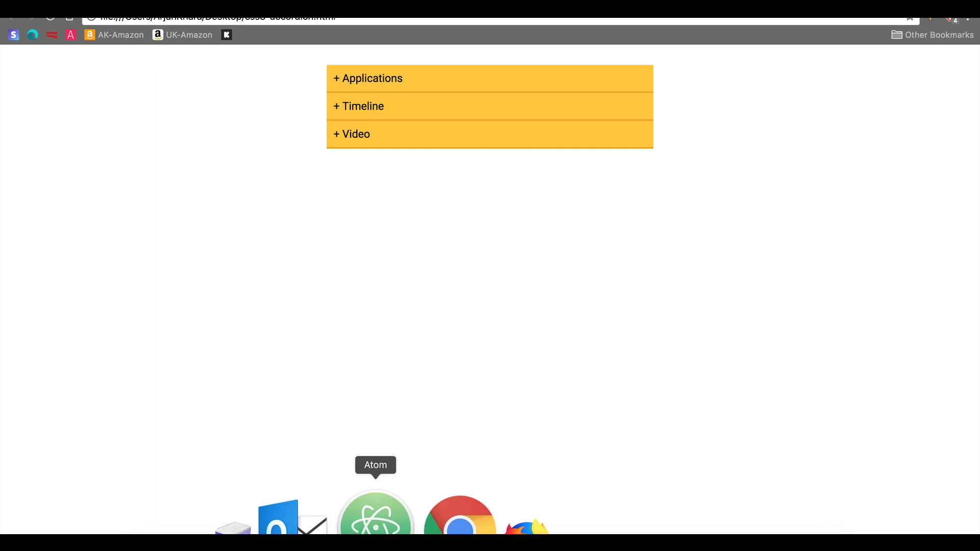
Switch to Atom from the Dock and scroll down through the label hover CSS rules.
{"action": "left_click", "coordinate": [375, 512]}
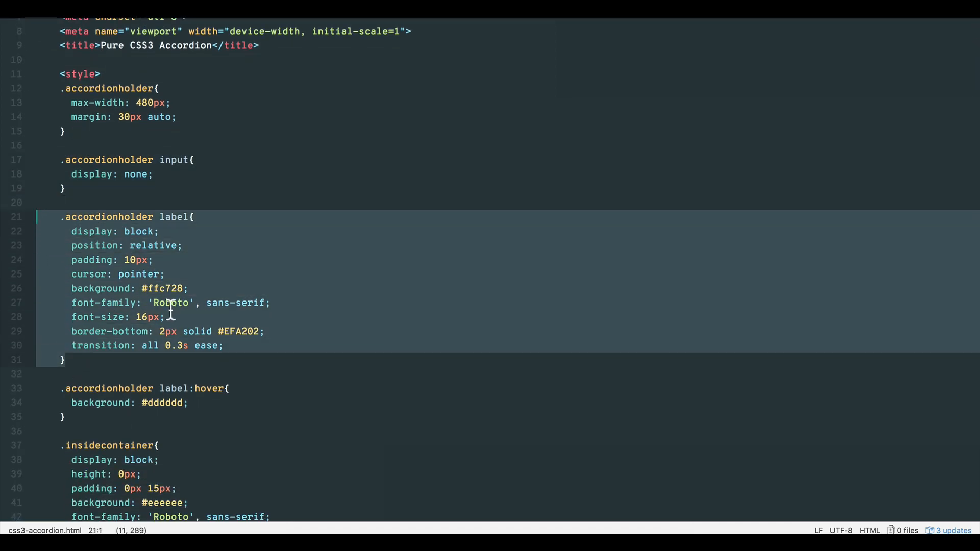
{"action": "scroll", "scroll_direction": "down", "scroll_amount": 3}
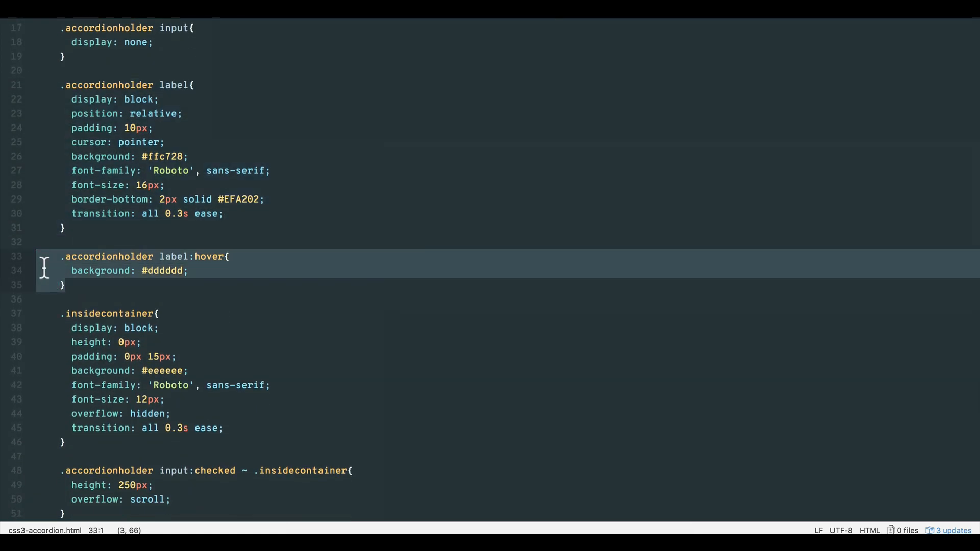